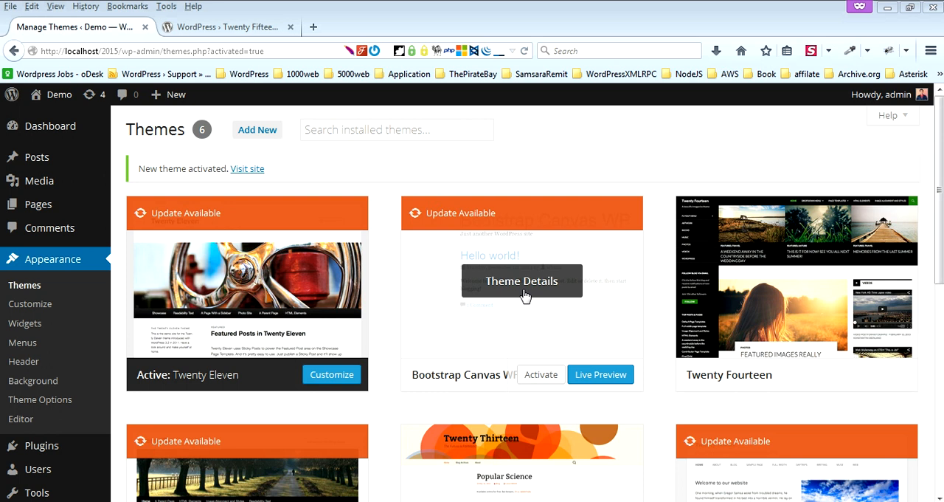
{"action": "mouse_move", "coordinate": [509, 286]}
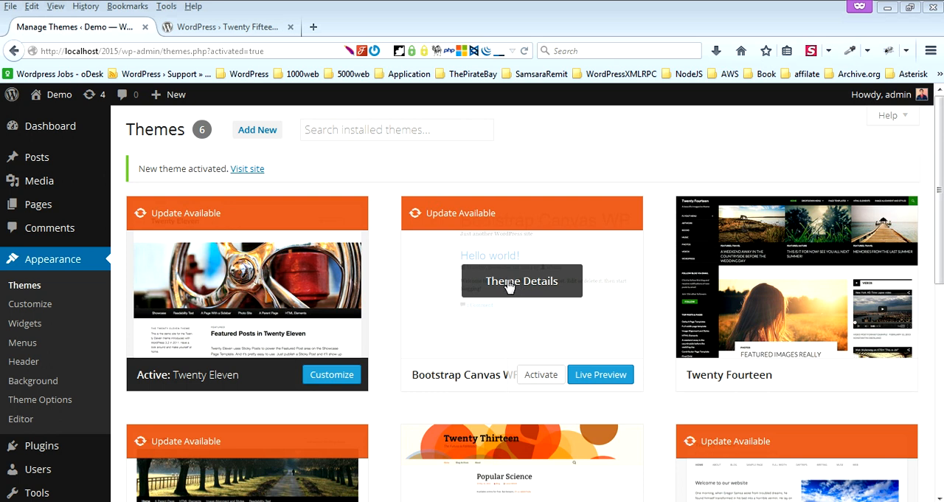
{"action": "mouse_move", "coordinate": [470, 271]}
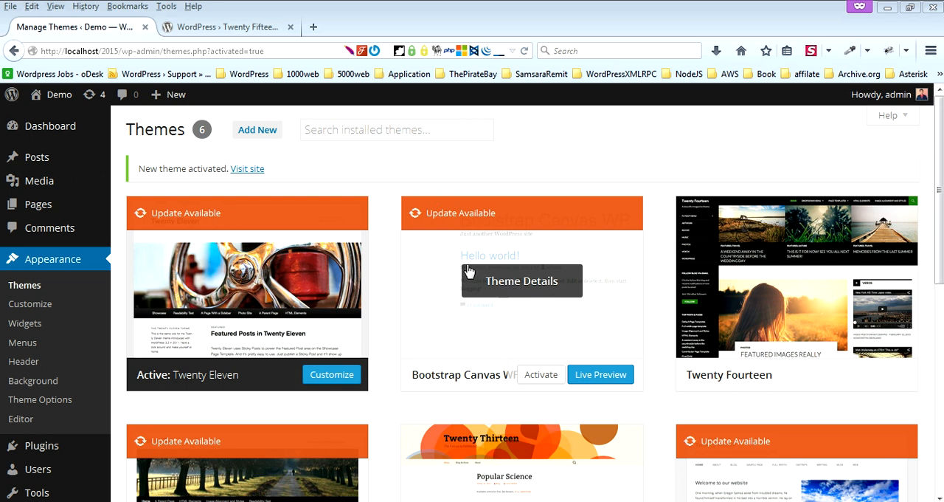
{"action": "mouse_move", "coordinate": [330, 157]}
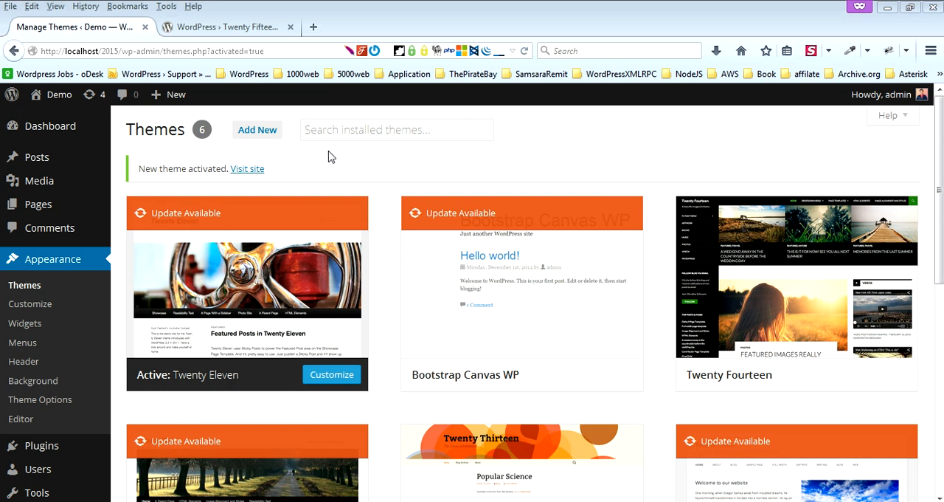
{"action": "mouse_move", "coordinate": [246, 280]}
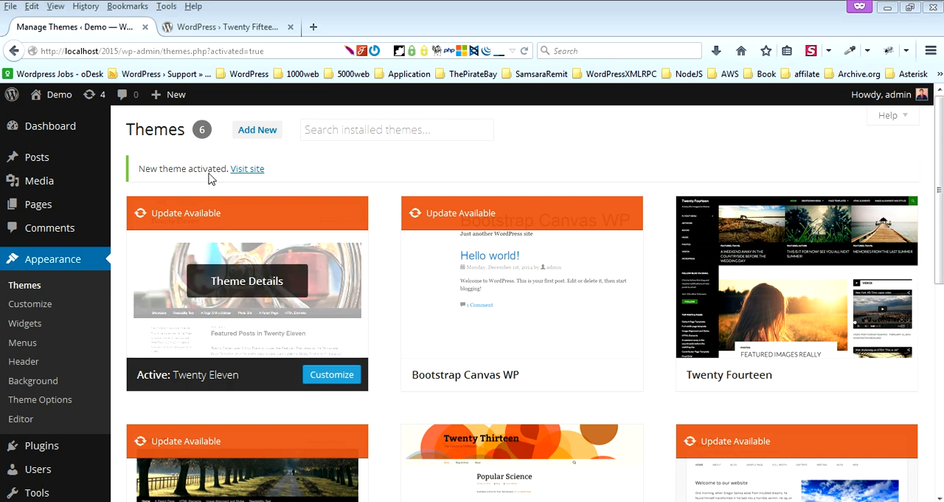
Search the Add Themes page for 'Twenty Fifteen' and locate it in the results.
{"action": "left_click", "coordinate": [257, 128]}
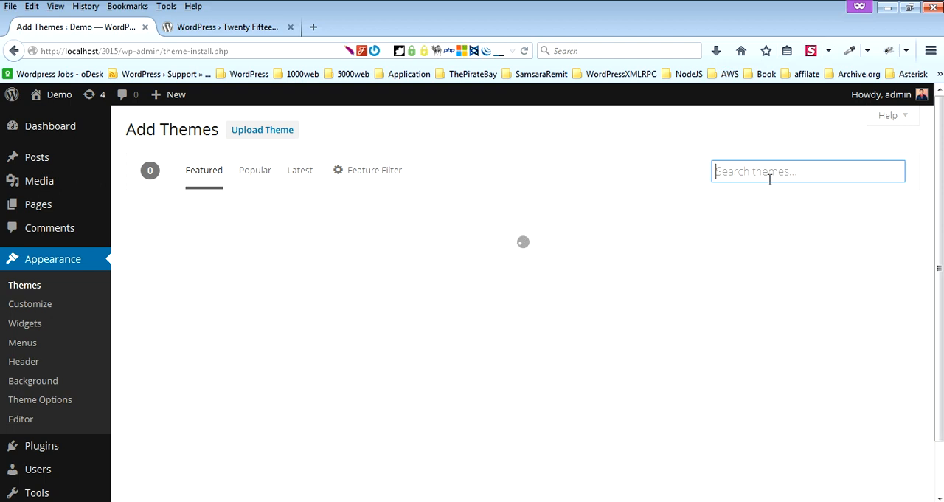
{"action": "type", "text": "Twenty Fiftee"}
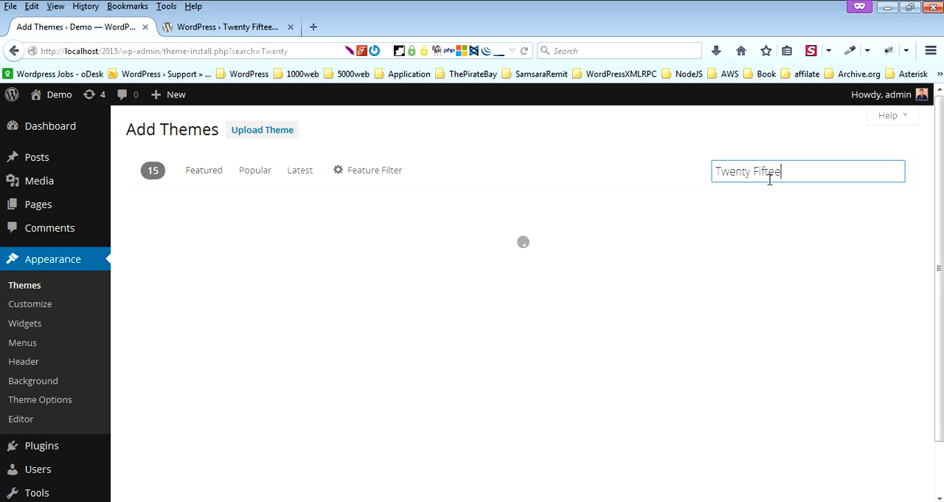
{"action": "type", "text": "n"}
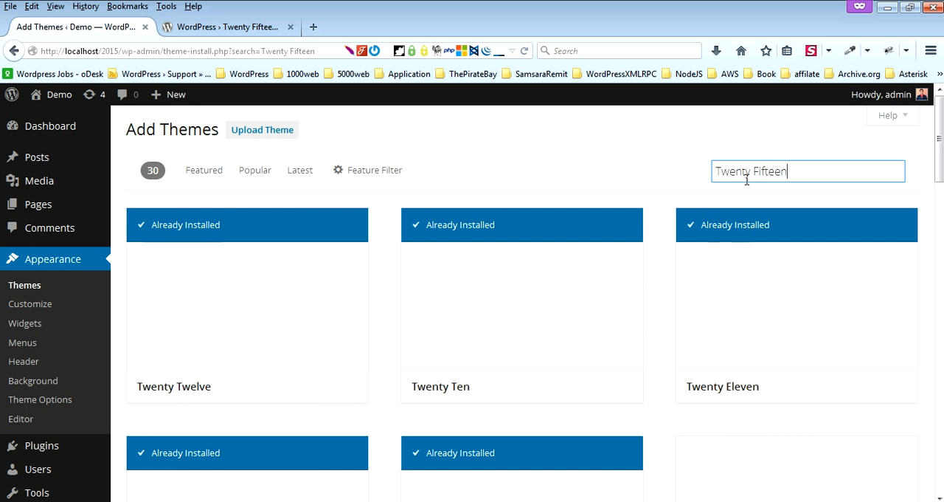
{"action": "scroll", "scroll_direction": "down", "scroll_amount": 3}
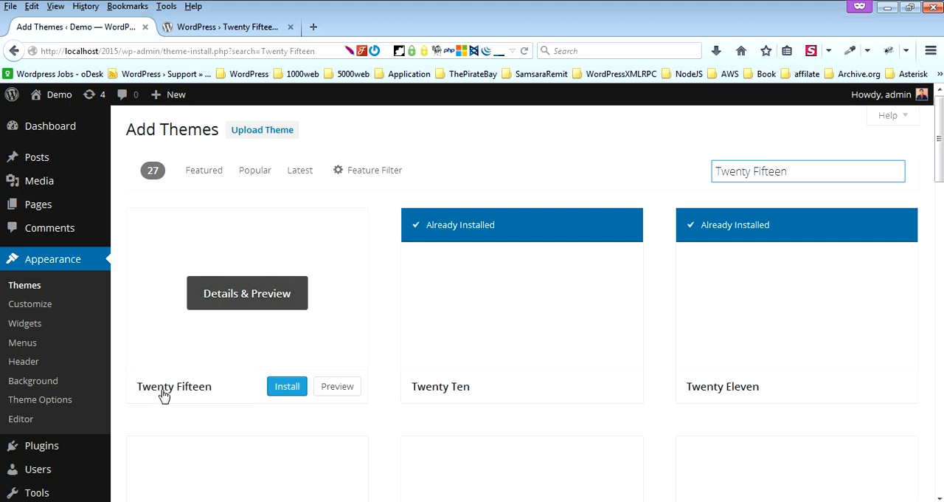
{"action": "mouse_move", "coordinate": [224, 372]}
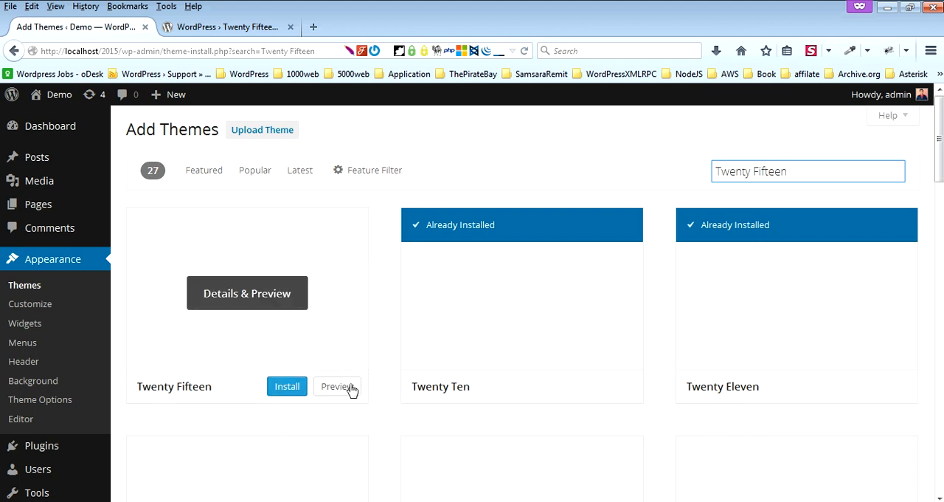
{"action": "left_click", "coordinate": [286, 386]}
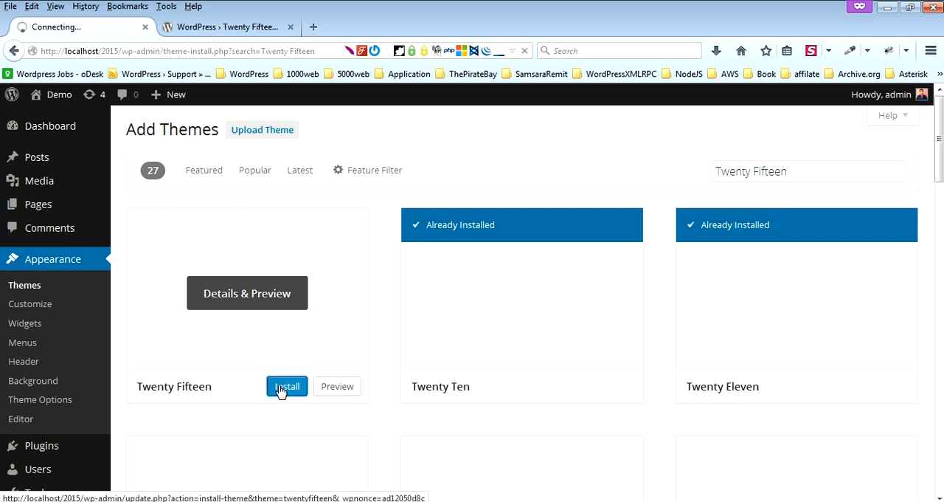
Install Twenty Fifteen, checking its WordPress.org page while it downloads.
{"action": "left_click", "coordinate": [286, 386]}
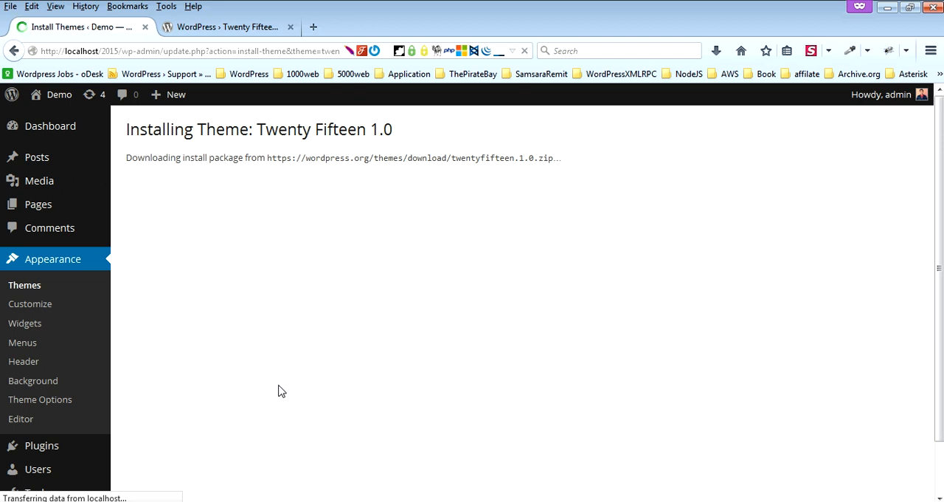
{"action": "mouse_move", "coordinate": [317, 140]}
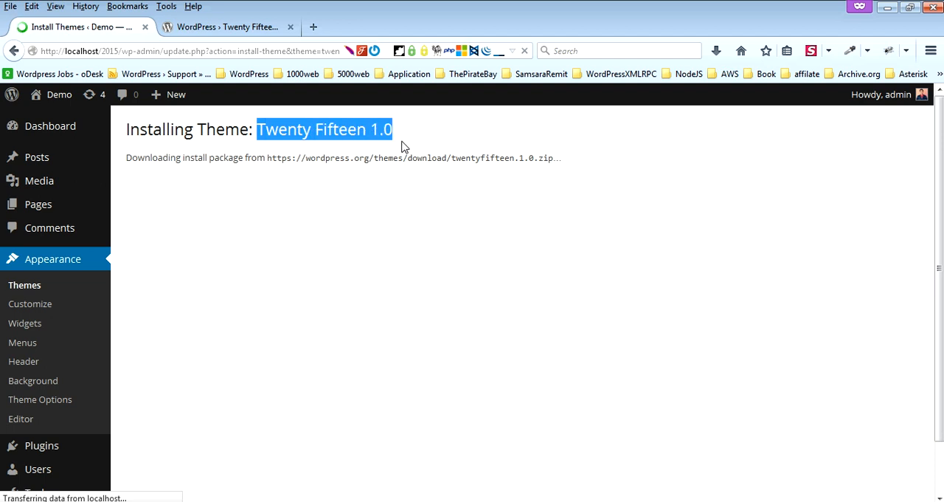
{"action": "mouse_move", "coordinate": [391, 142]}
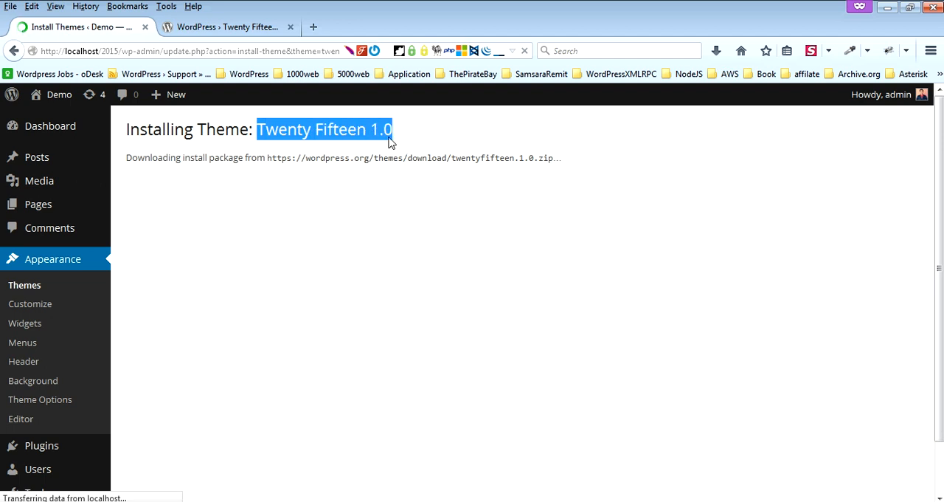
{"action": "left_click", "coordinate": [229, 27]}
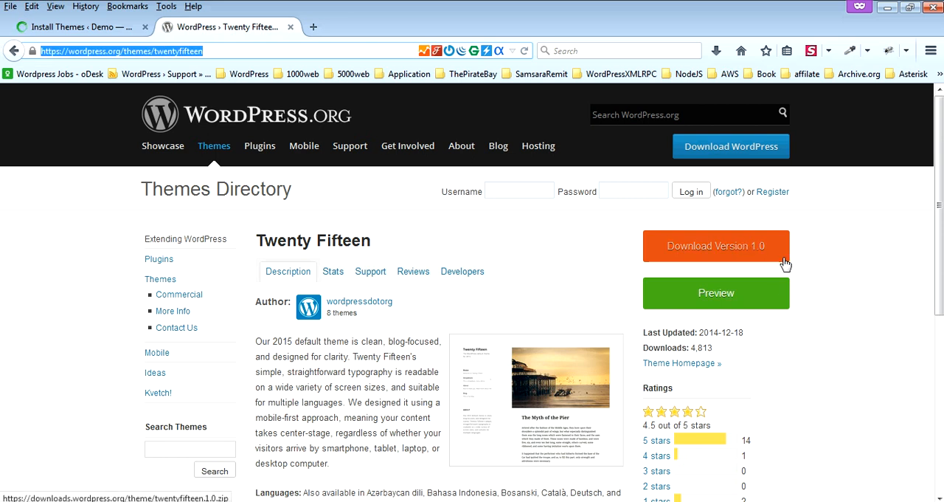
{"action": "left_click", "coordinate": [715, 245]}
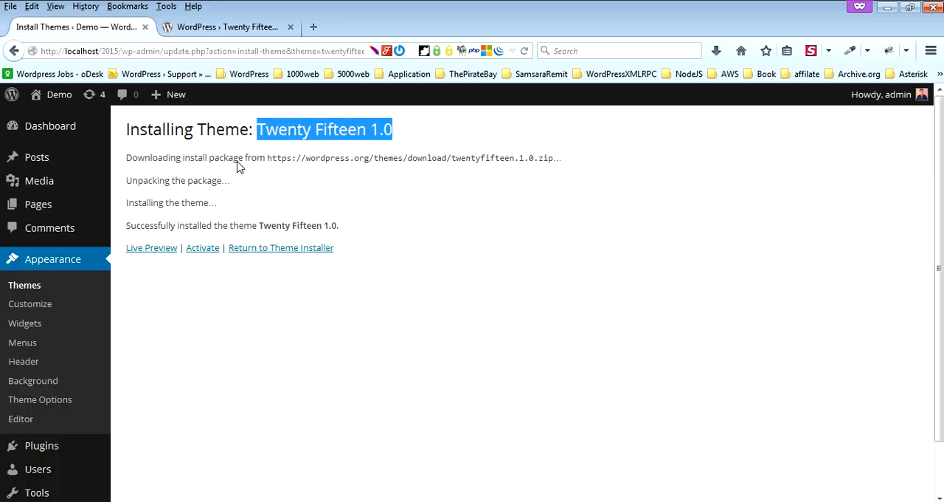
Activate the newly installed Twenty Fifteen 1.0 theme.
{"action": "left_click", "coordinate": [202, 248]}
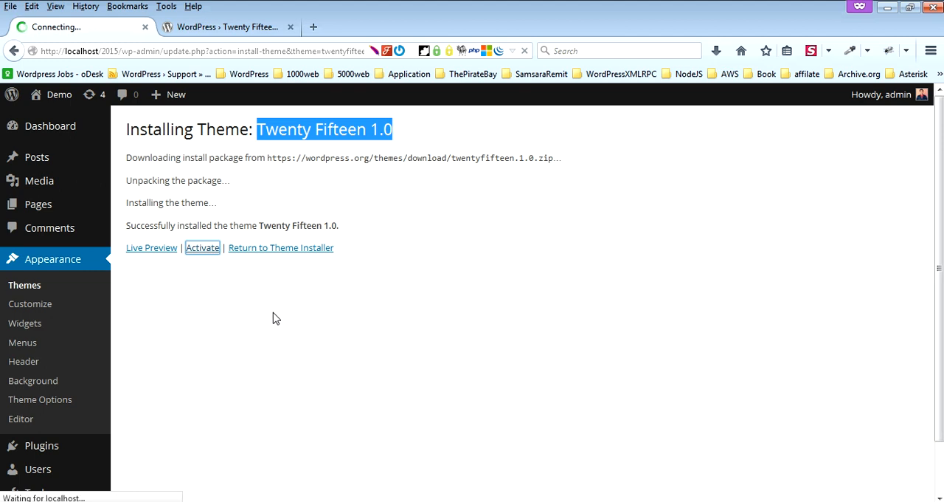
{"action": "left_click", "coordinate": [202, 248]}
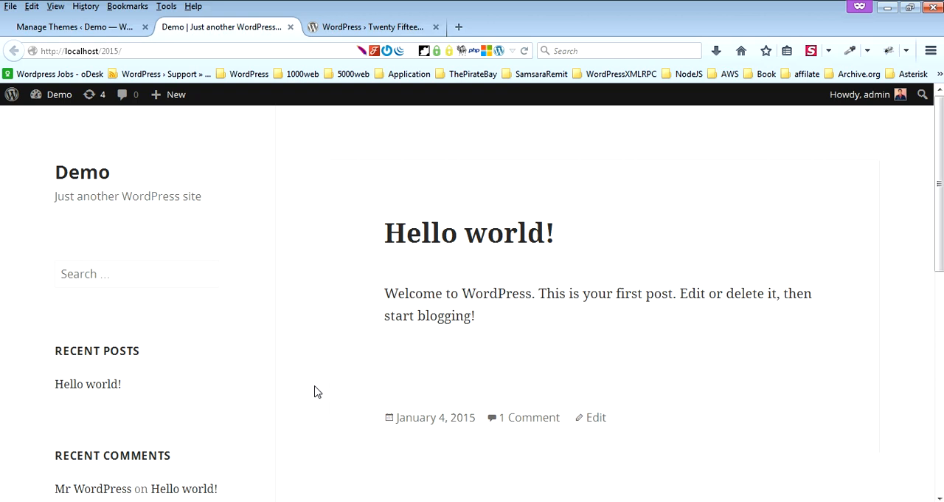
View the site front end in Twenty Fifteen, then return to Manage Themes.
{"action": "left_click", "coordinate": [135, 273]}
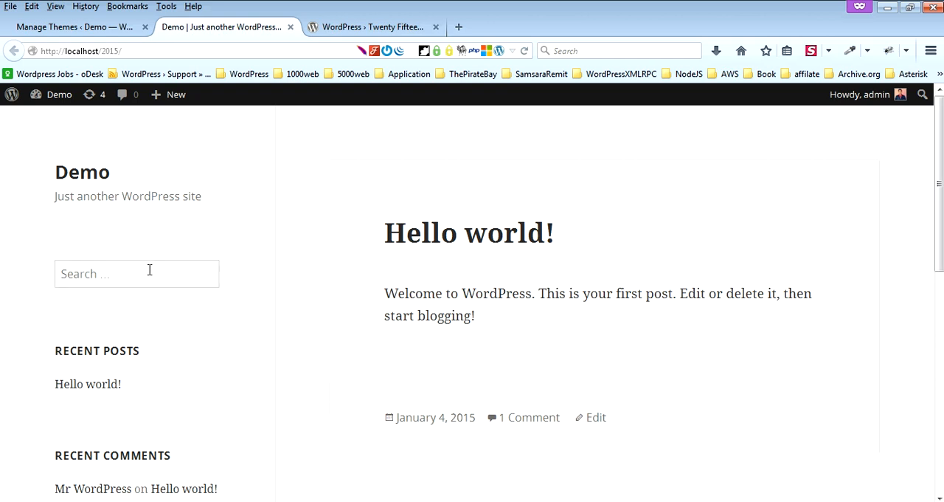
{"action": "mouse_move", "coordinate": [308, 288]}
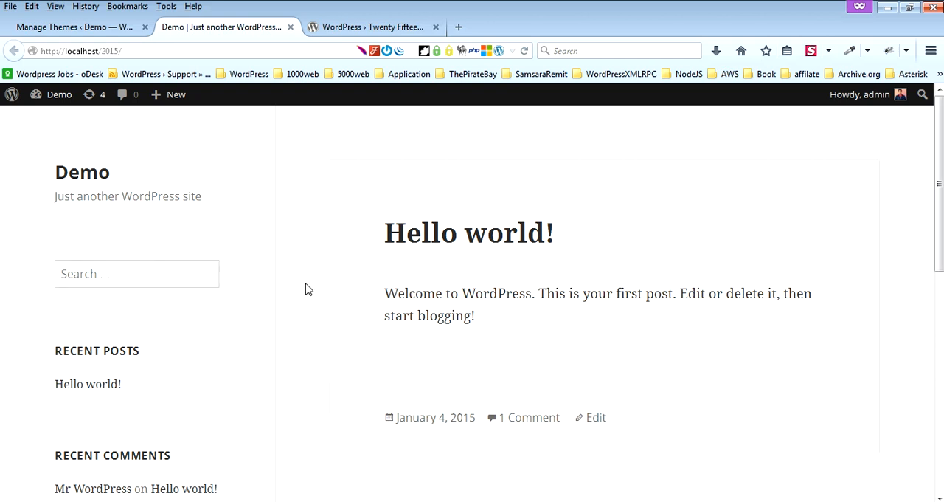
{"action": "scroll", "scroll_direction": "down", "scroll_amount": 3}
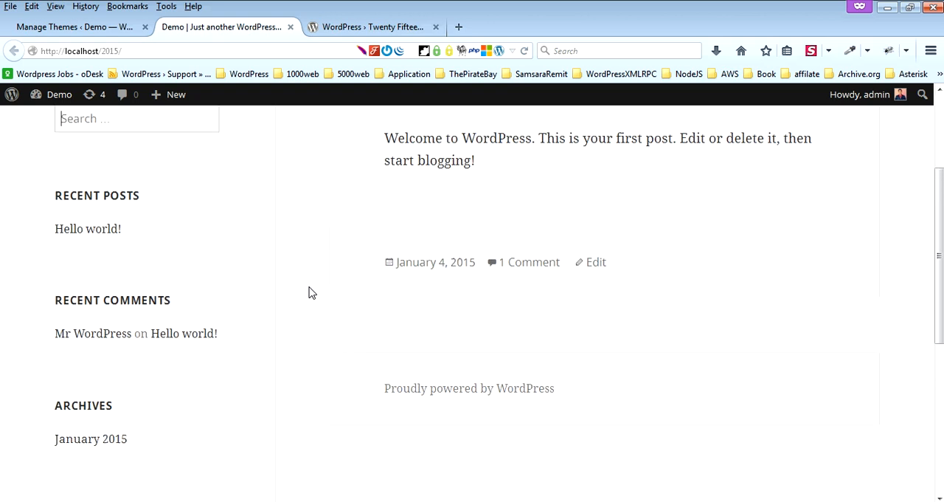
{"action": "left_click", "coordinate": [74, 27]}
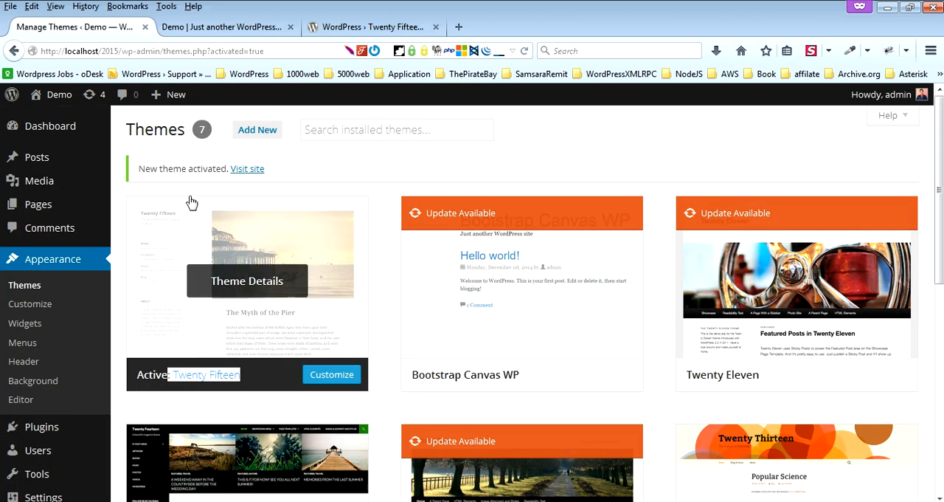
{"action": "mouse_move", "coordinate": [175, 323]}
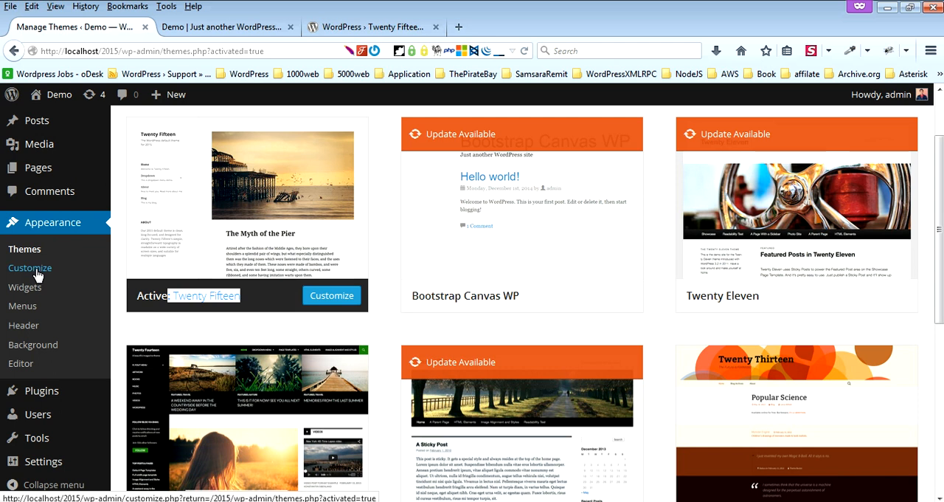
Launch the Customizer for the active Twenty Fifteen theme.
{"action": "left_click", "coordinate": [30, 269]}
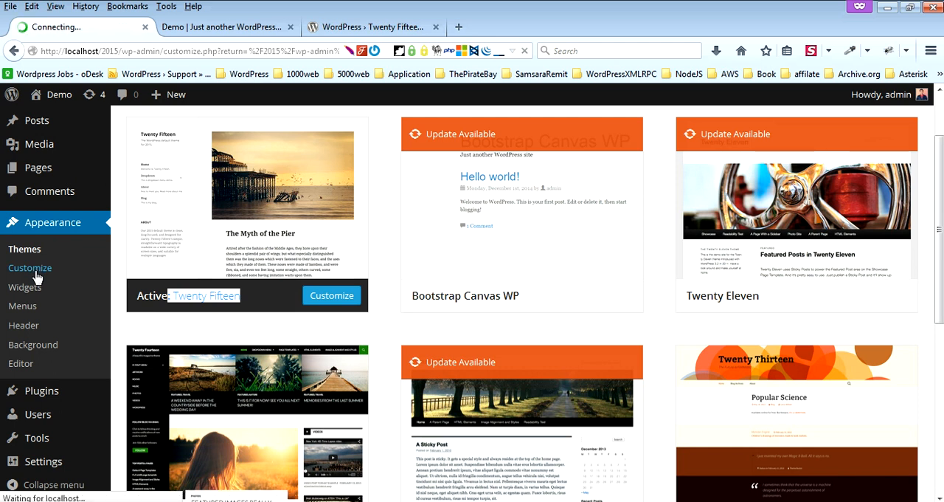
Set the site title to '2015 Theme Demo' and tagline to 'This is awesome theme'.
{"action": "left_click", "coordinate": [330, 295]}
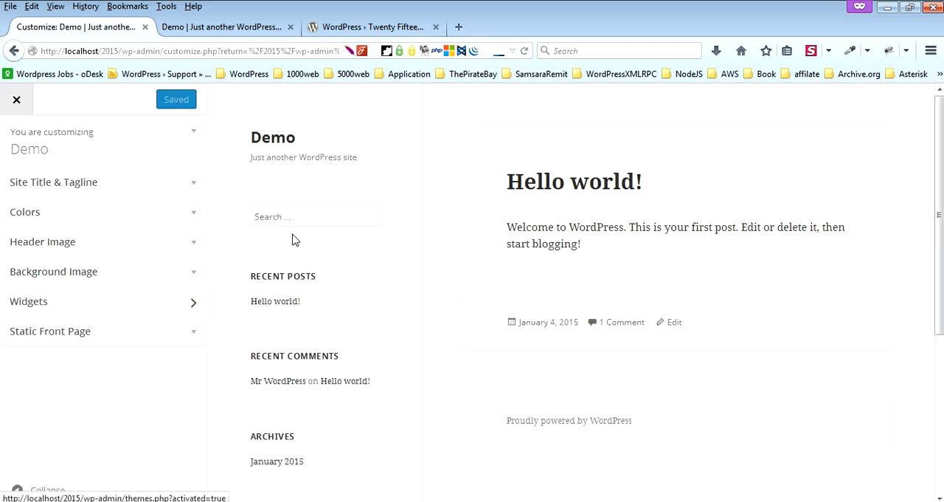
{"action": "left_click", "coordinate": [53, 182]}
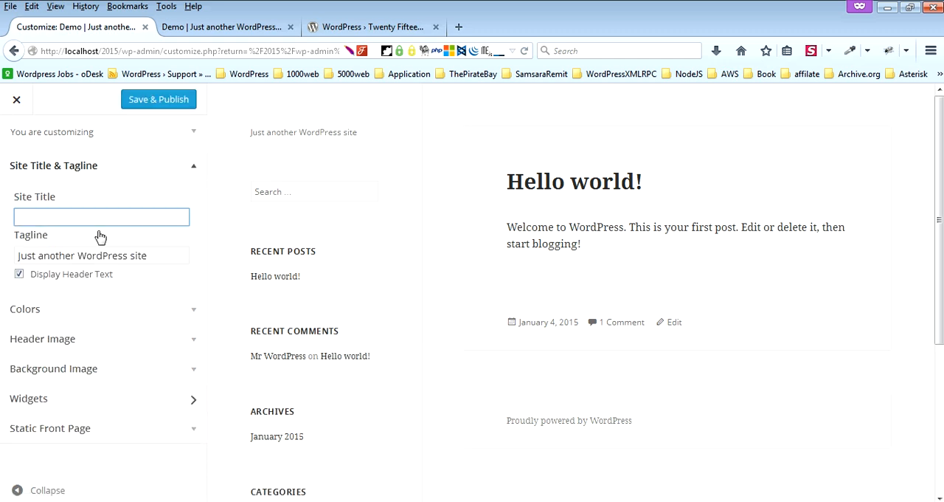
{"action": "type", "text": "2015 Theme Demo"}
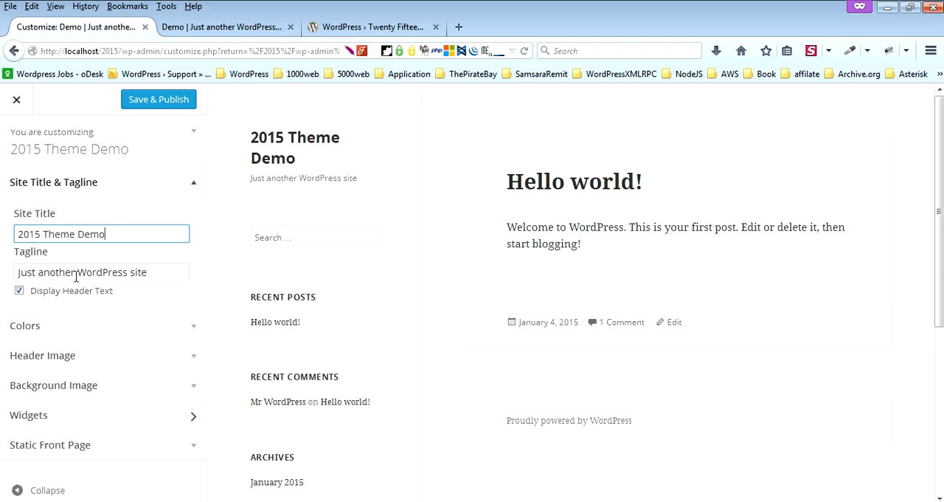
{"action": "triple_click", "coordinate": [100, 272]}
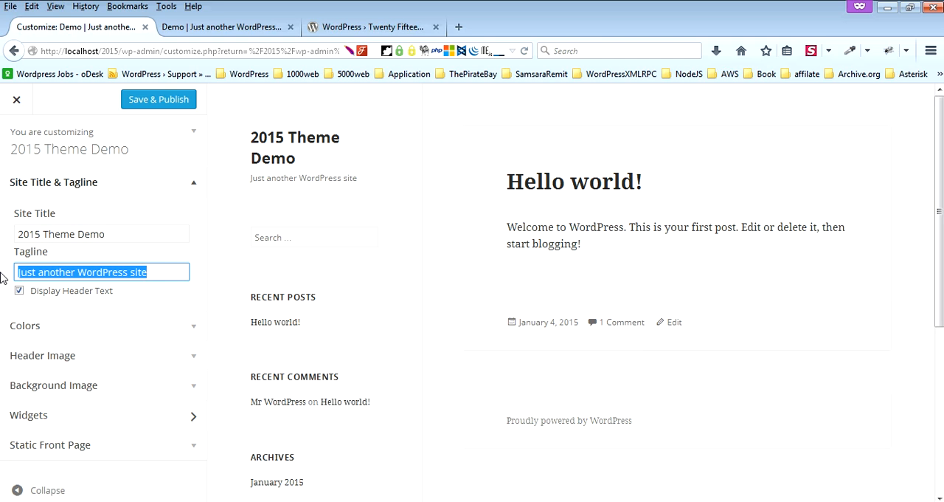
{"action": "type", "text": "This"}
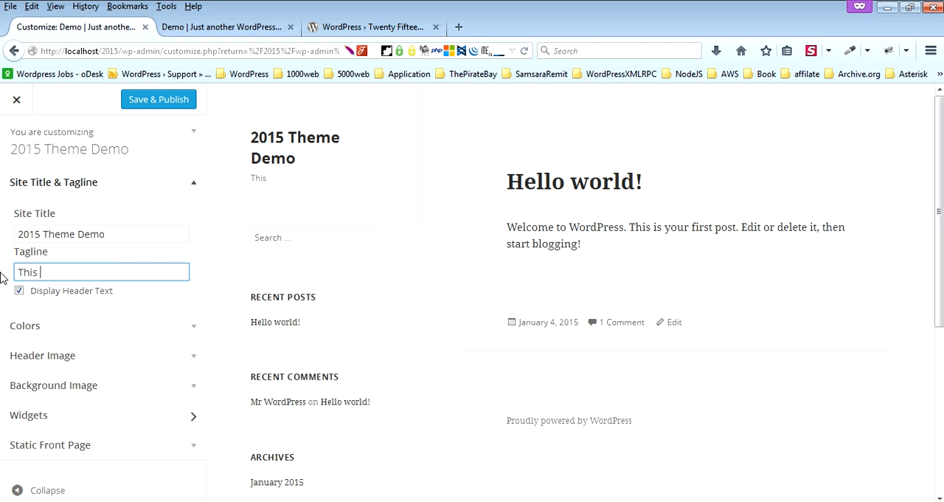
{"action": "type", "text": "is awesom"}
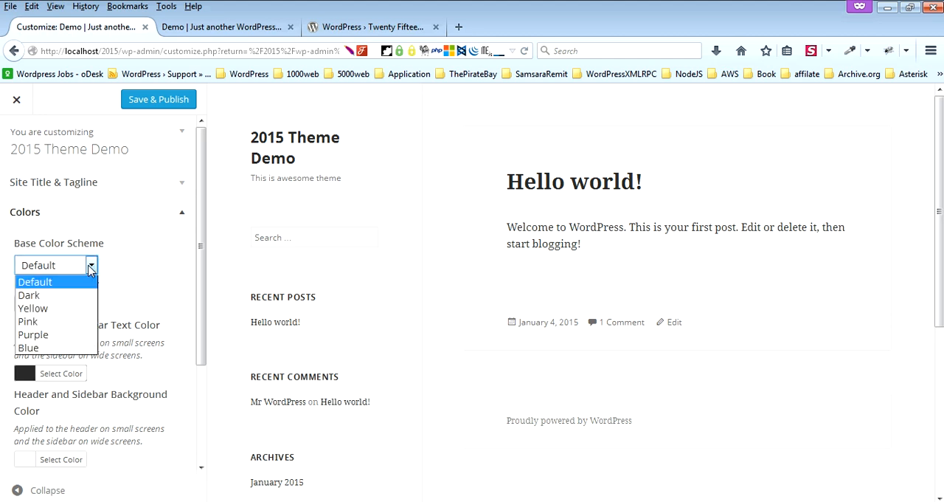
Preview the Dark and Purple base color schemes, then choose Blue.
{"action": "left_click", "coordinate": [30, 295]}
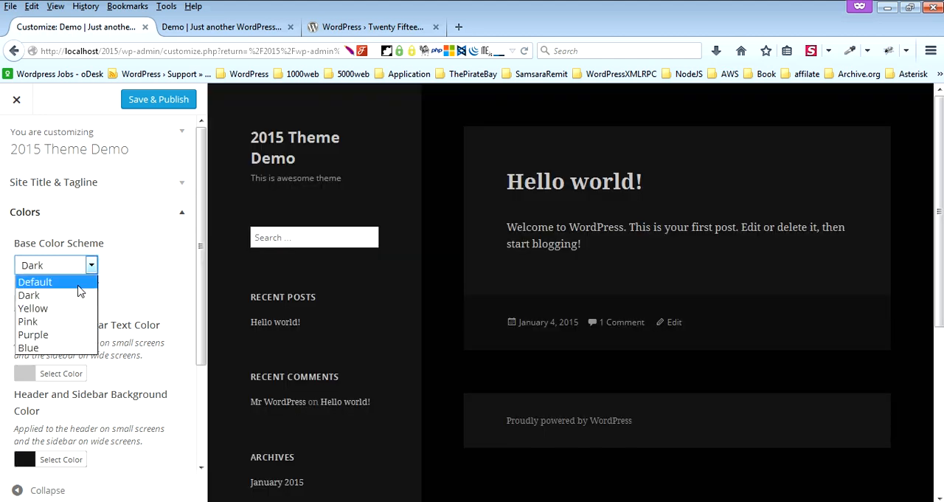
{"action": "left_click", "coordinate": [26, 320]}
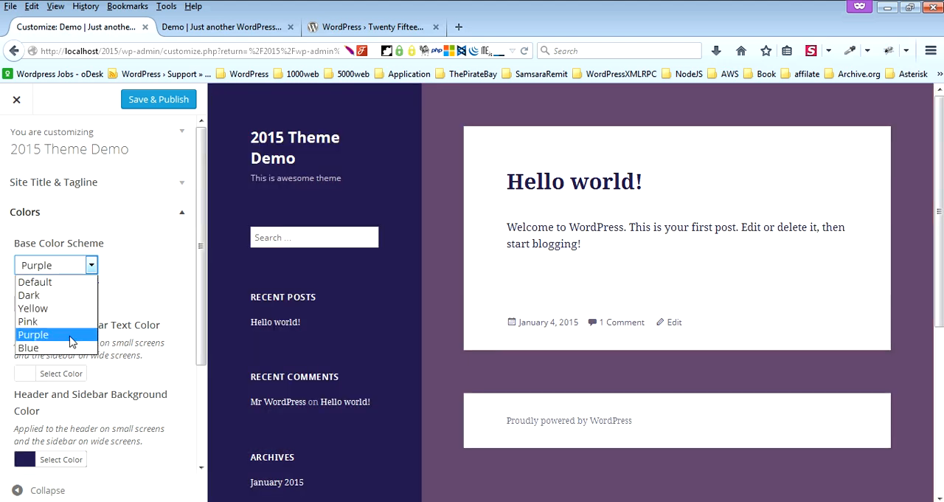
{"action": "left_click", "coordinate": [29, 348]}
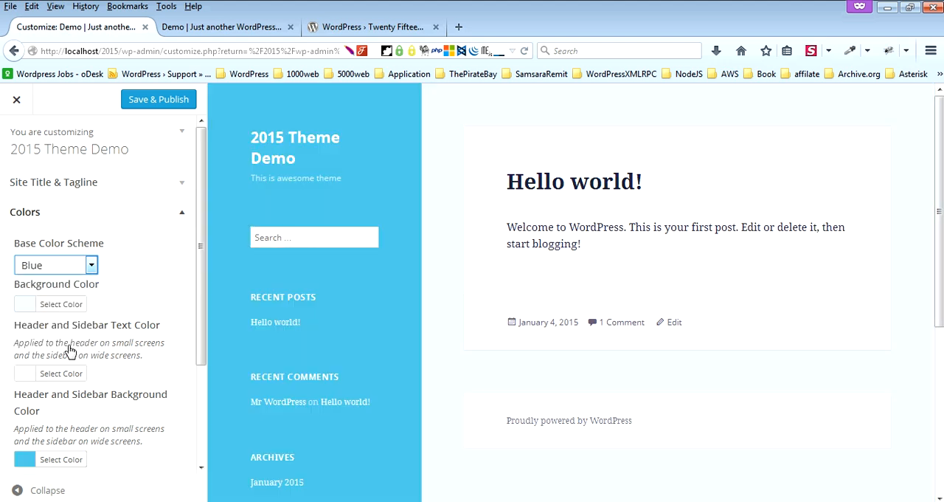
{"action": "mouse_move", "coordinate": [127, 288]}
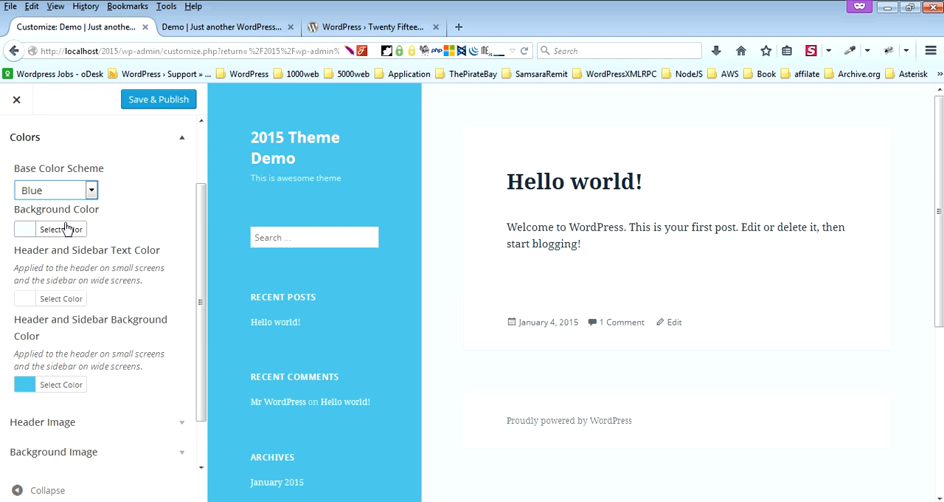
Set the page background color to a light mauve (#d1bbc7).
{"action": "left_click", "coordinate": [50, 229]}
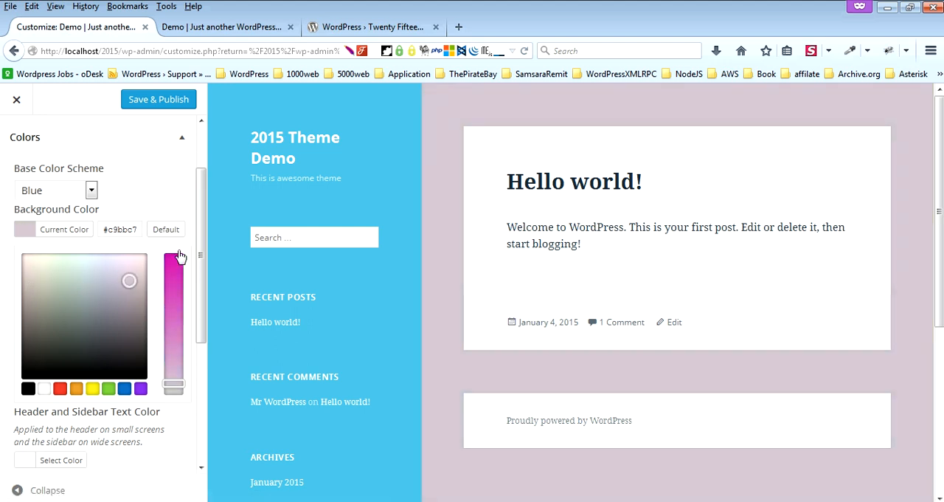
{"action": "mouse_move", "coordinate": [171, 284]}
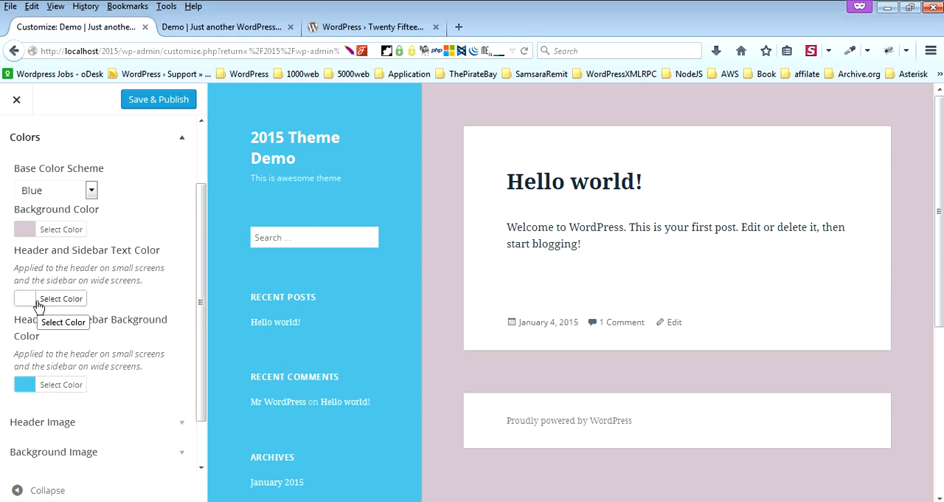
Set header and sidebar text to black and the sidebar background to magenta.
{"action": "left_click", "coordinate": [62, 298]}
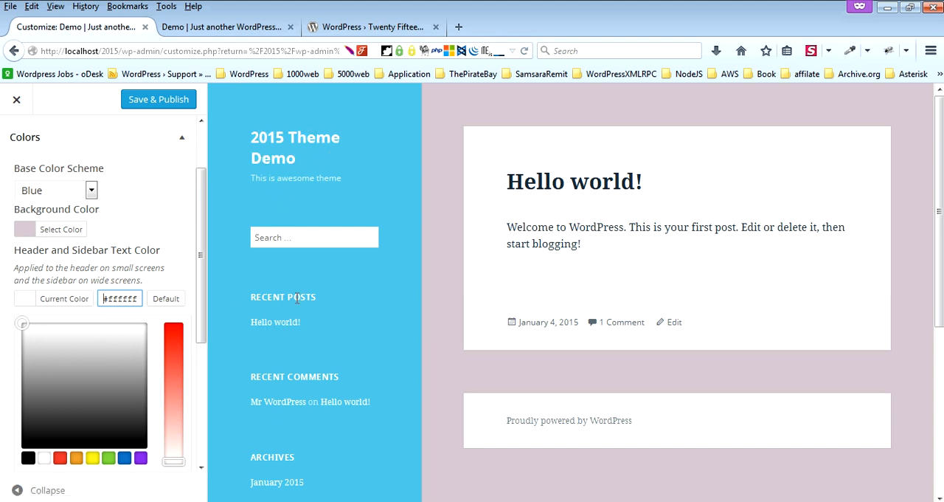
{"action": "mouse_move", "coordinate": [139, 367]}
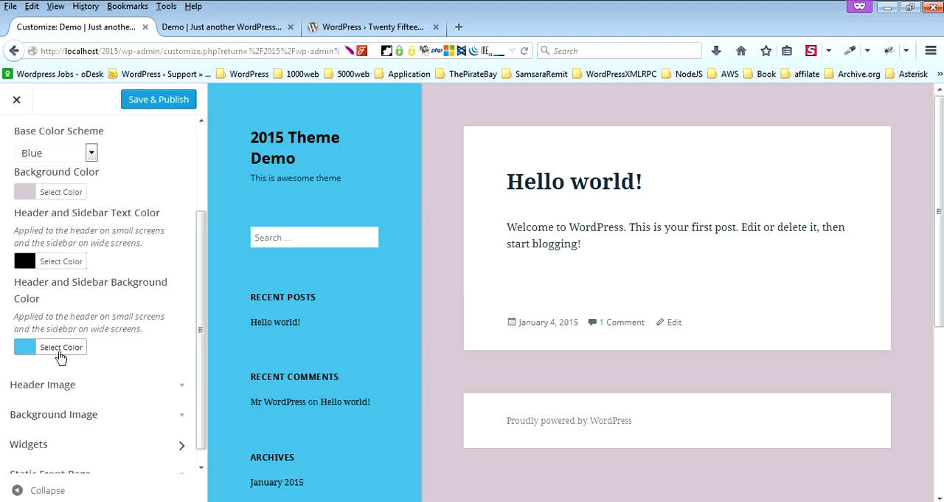
{"action": "left_click", "coordinate": [62, 347]}
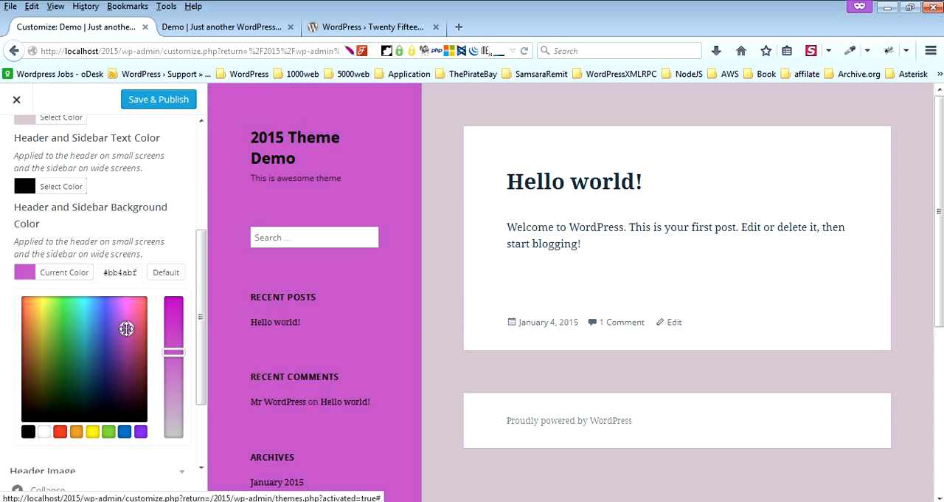
{"action": "left_click", "coordinate": [124, 325]}
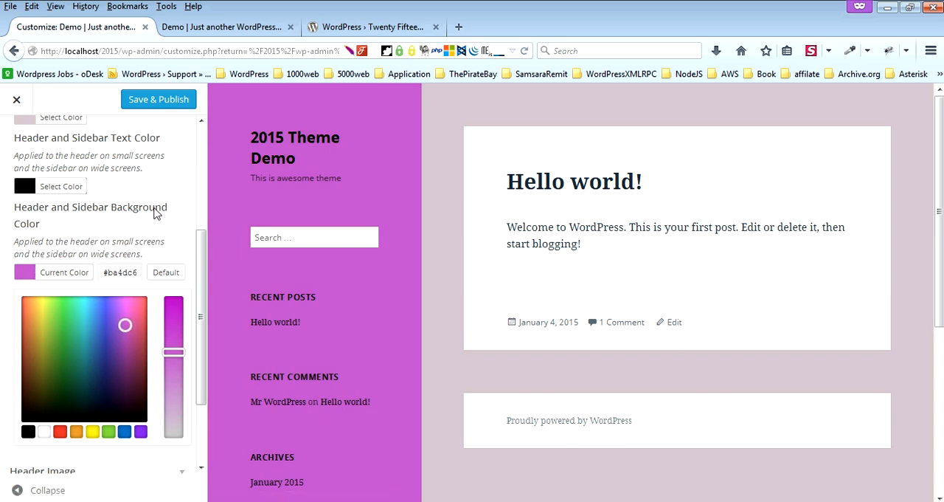
{"action": "scroll", "scroll_direction": "down", "scroll_amount": 3}
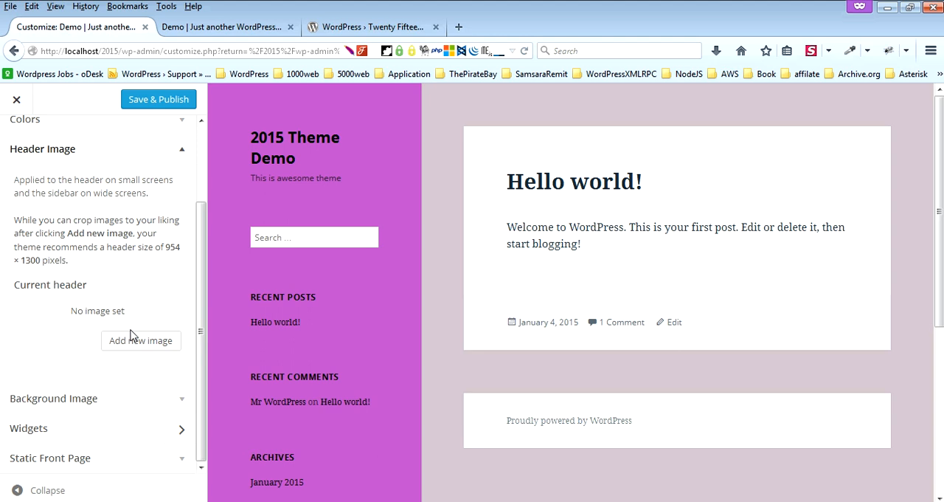
Add the Brooklyn Bridge night-skyline image as header, cropped to its left part.
{"action": "left_click", "coordinate": [140, 339]}
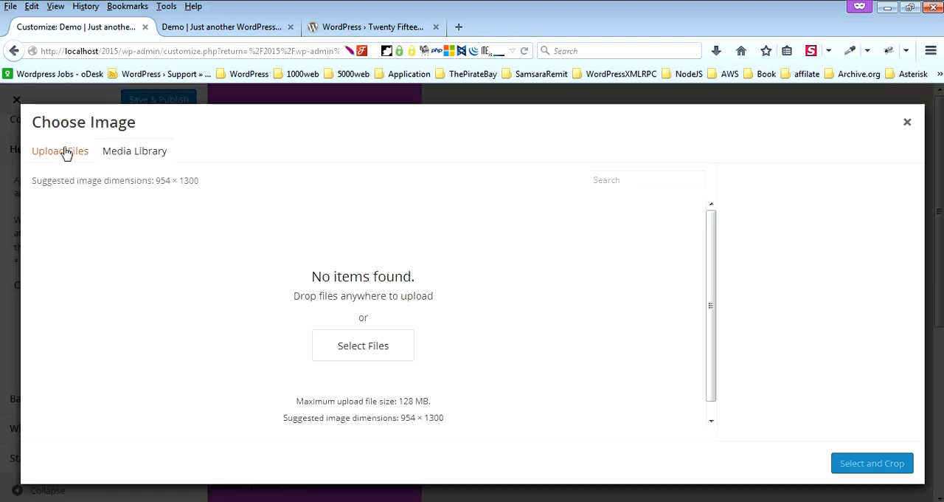
{"action": "left_click", "coordinate": [363, 345]}
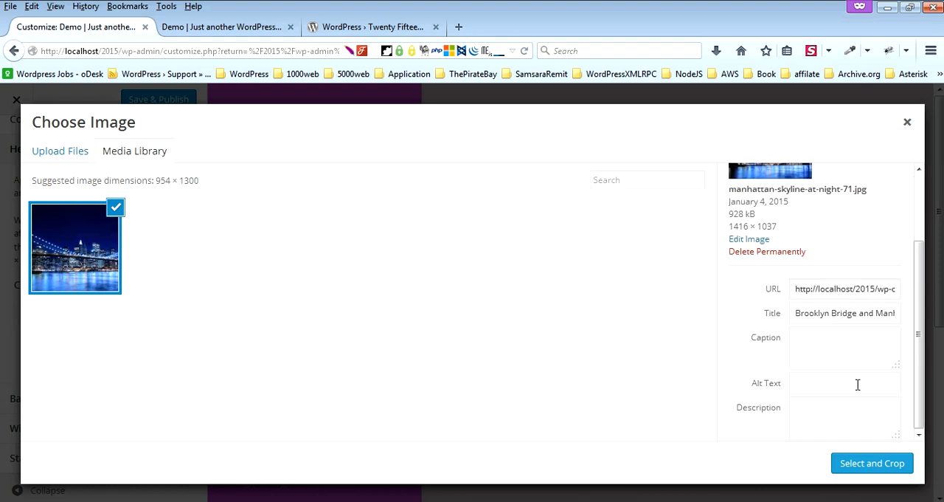
{"action": "left_click", "coordinate": [870, 463]}
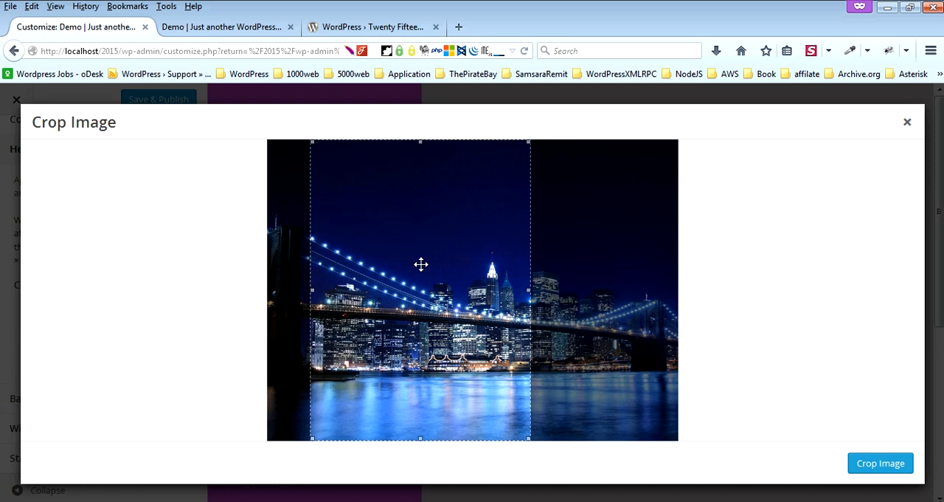
{"action": "left_click", "coordinate": [879, 463]}
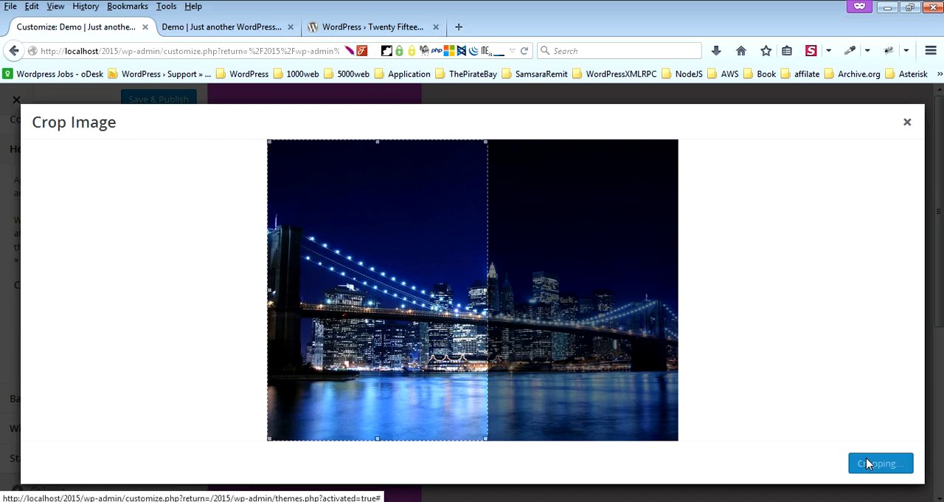
{"action": "left_click", "coordinate": [879, 463]}
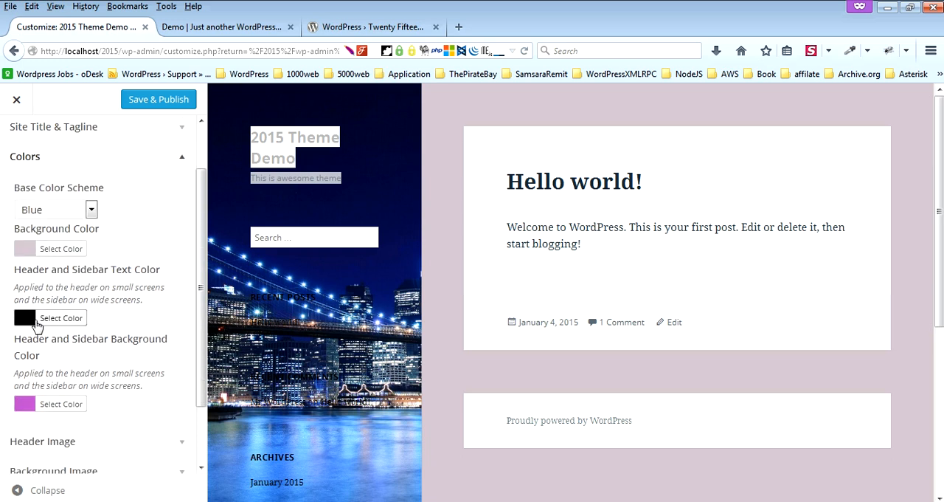
Set the Header and Sidebar Text Color to white, then expand Background Image.
{"action": "left_click", "coordinate": [62, 317]}
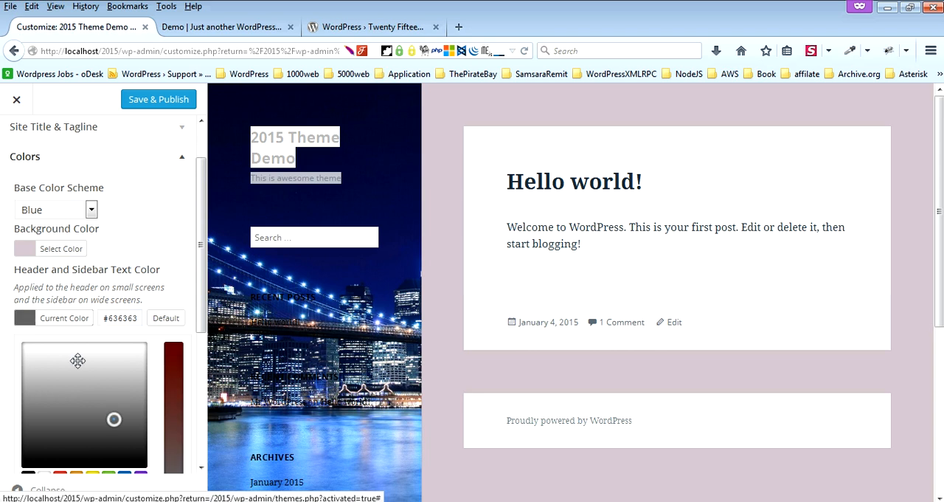
{"action": "left_click", "coordinate": [165, 318]}
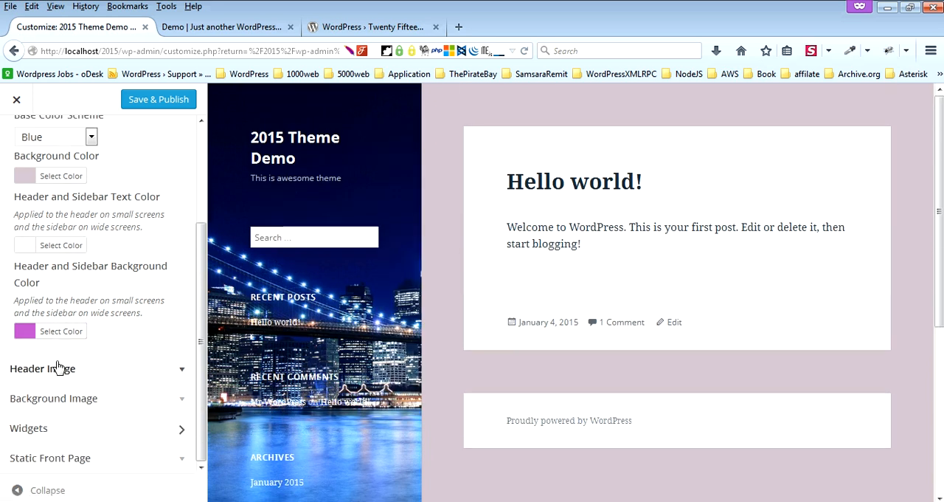
{"action": "left_click", "coordinate": [41, 367]}
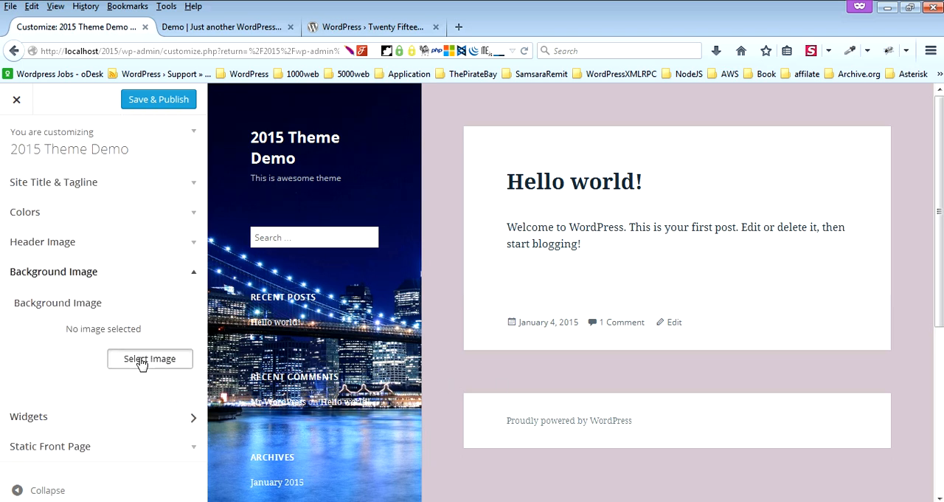
Upload the blurred blue image file and apply it as the site background.
{"action": "left_click", "coordinate": [150, 358]}
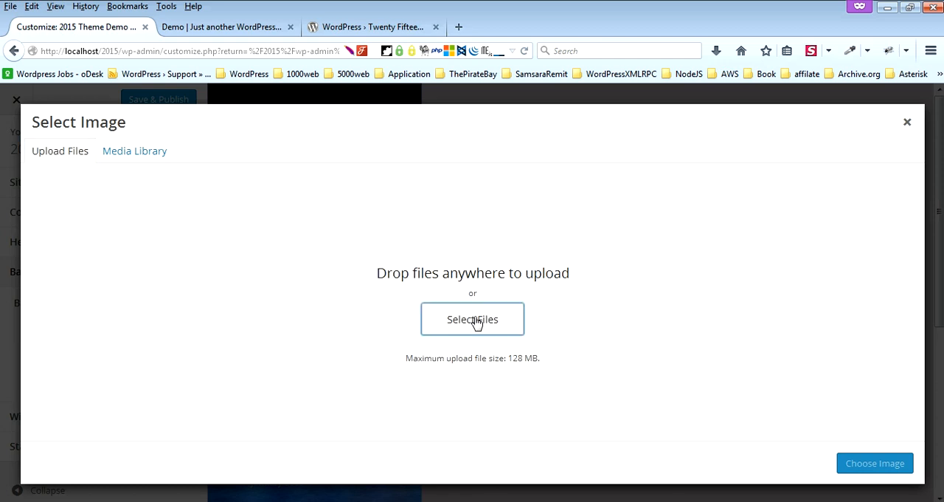
{"action": "left_click", "coordinate": [473, 319]}
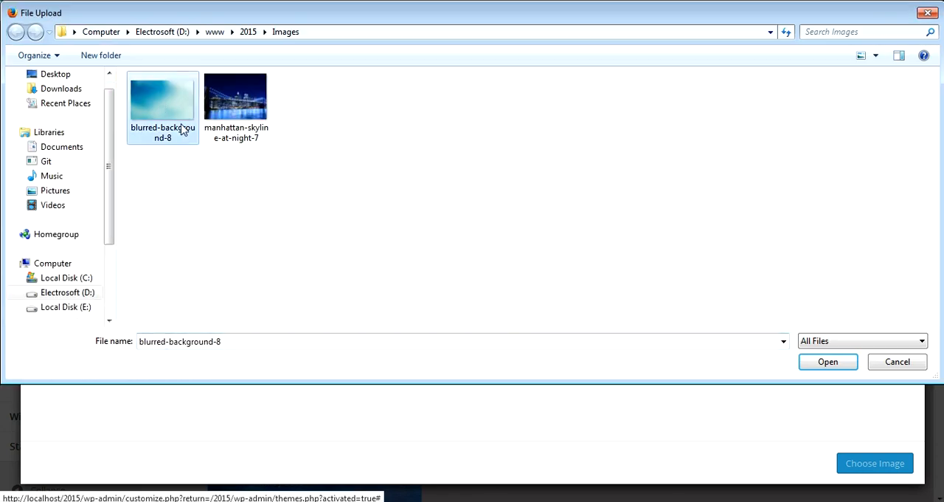
{"action": "left_click", "coordinate": [828, 362]}
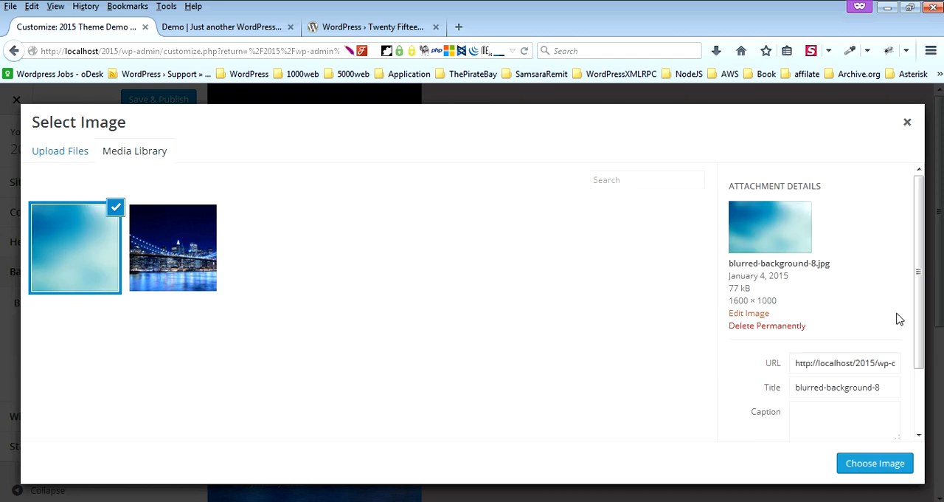
{"action": "left_click", "coordinate": [873, 463]}
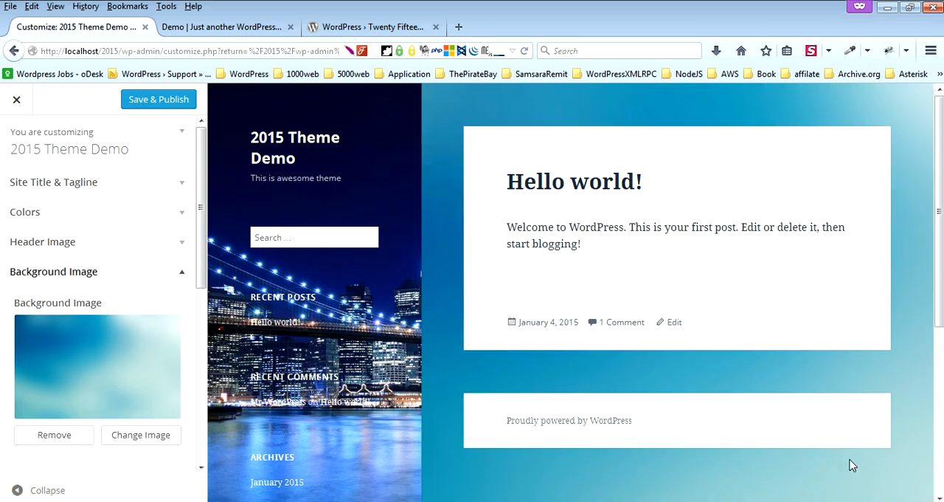
{"action": "mouse_move", "coordinate": [693, 433]}
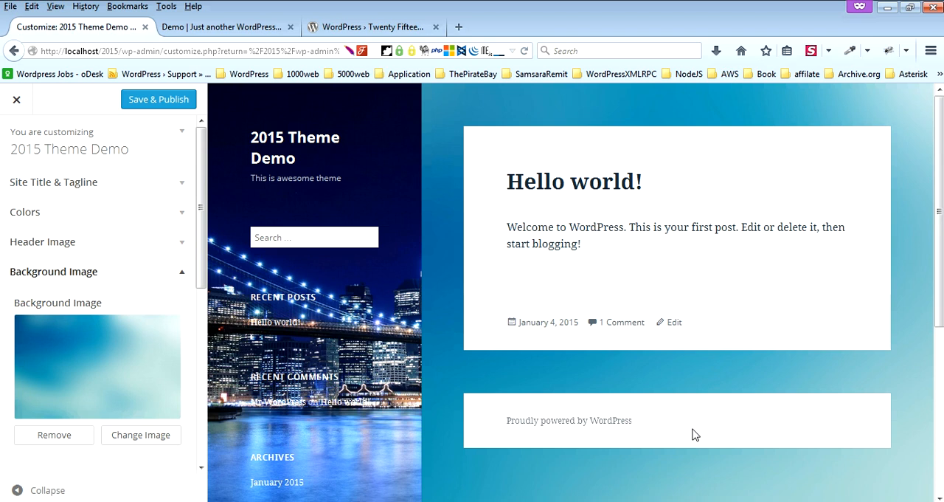
Scroll down to the Background Repeat, Position and Attachment options (Tile, Left, Fixed).
{"action": "scroll", "scroll_direction": "down", "scroll_amount": 3}
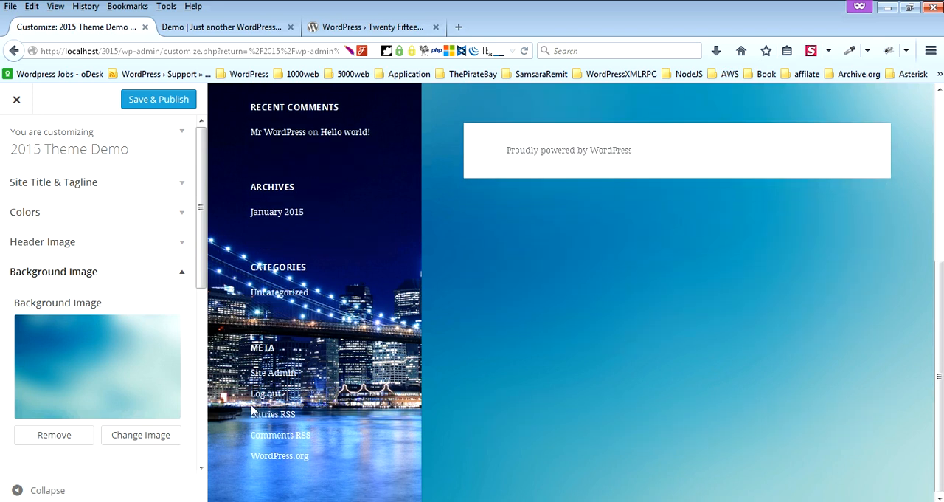
{"action": "scroll", "scroll_direction": "down", "scroll_amount": 3}
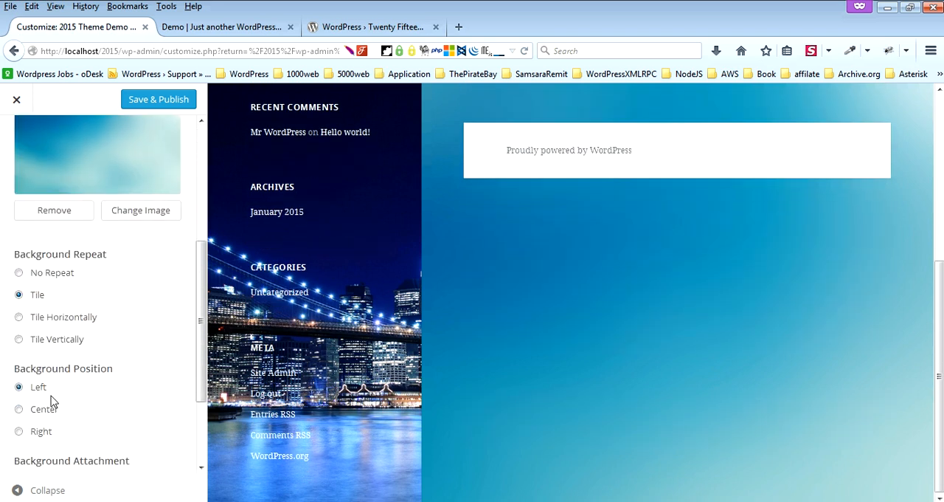
{"action": "scroll", "scroll_direction": "down", "scroll_amount": 3}
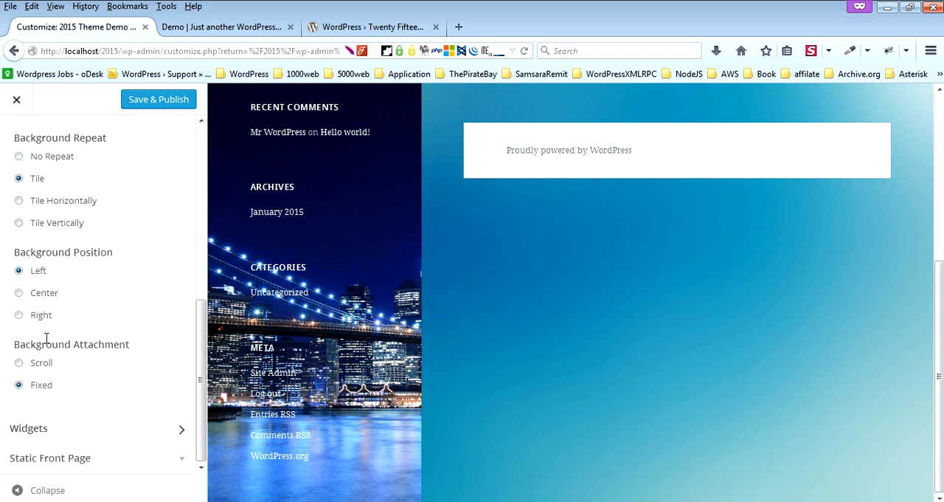
{"action": "mouse_move", "coordinate": [71, 304]}
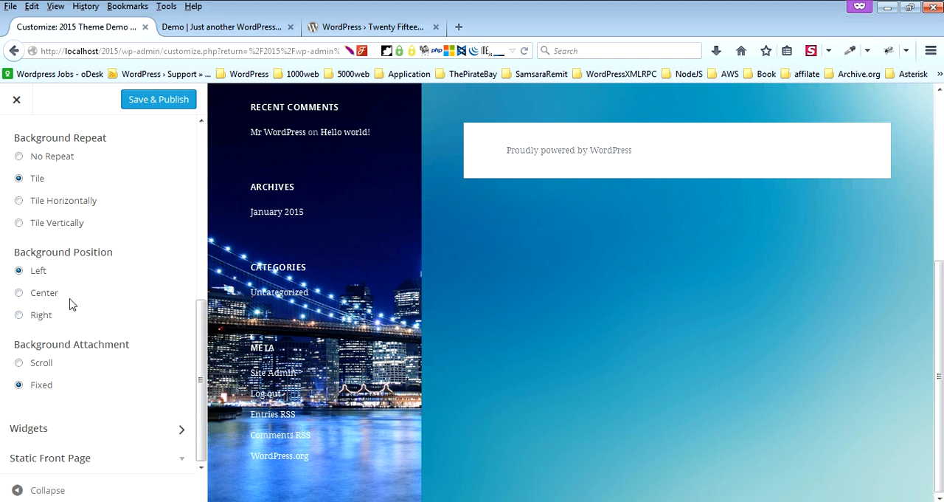
{"action": "mouse_move", "coordinate": [77, 303]}
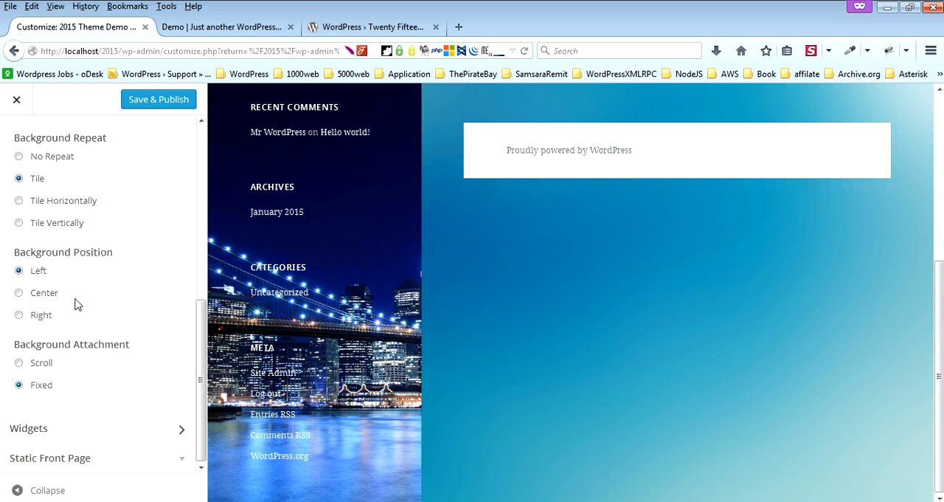
{"action": "mouse_move", "coordinate": [115, 265]}
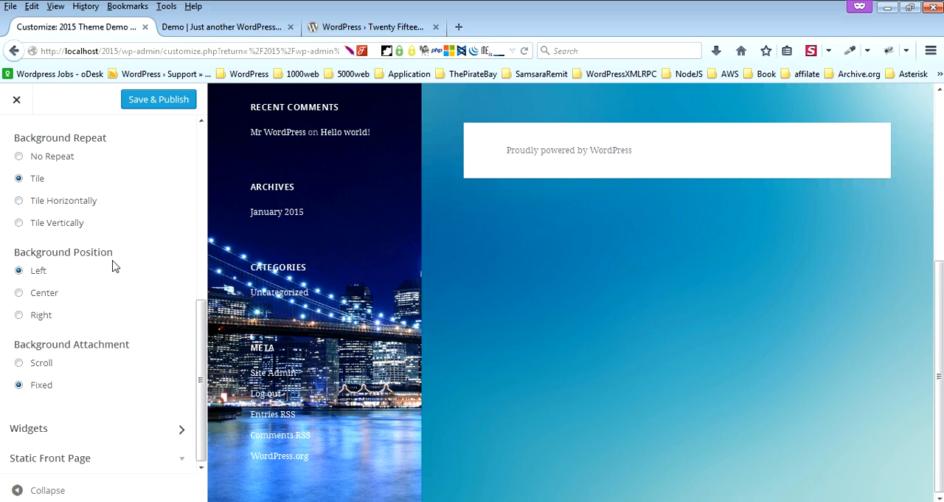
{"action": "mouse_move", "coordinate": [180, 428]}
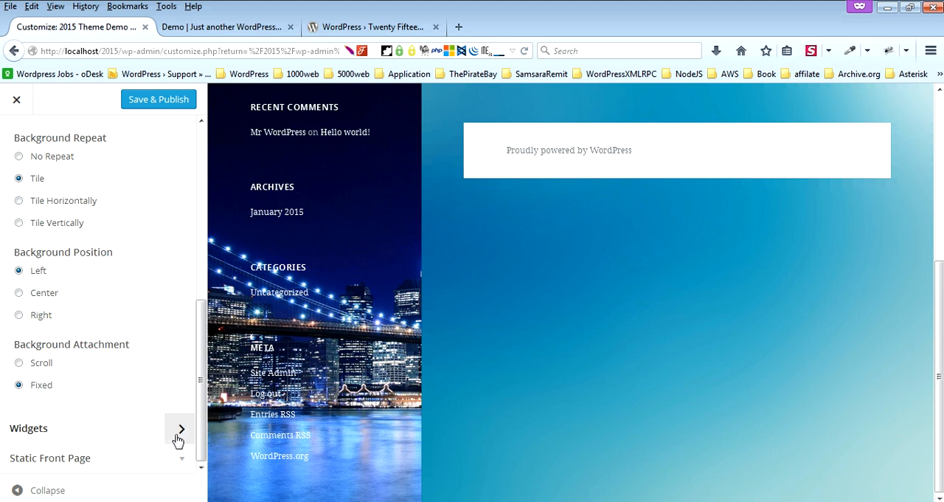
Remove the sidebar widgets including Recent Posts so only Search remains, and Save & Publish.
{"action": "left_click", "coordinate": [180, 428]}
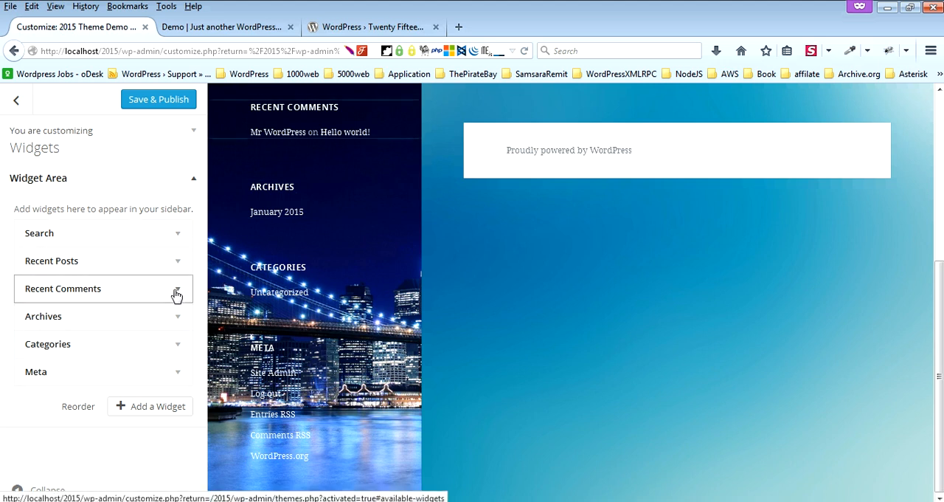
{"action": "left_click", "coordinate": [177, 288]}
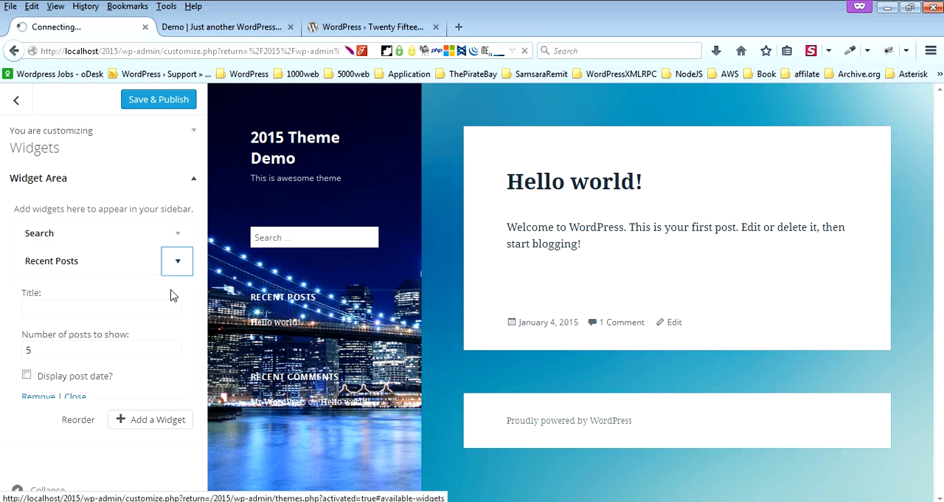
{"action": "left_click", "coordinate": [177, 261]}
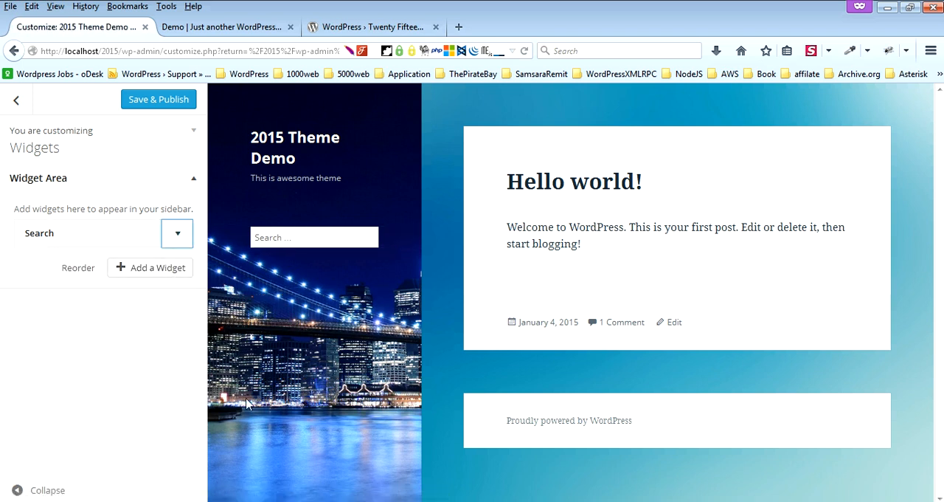
{"action": "mouse_move", "coordinate": [352, 345]}
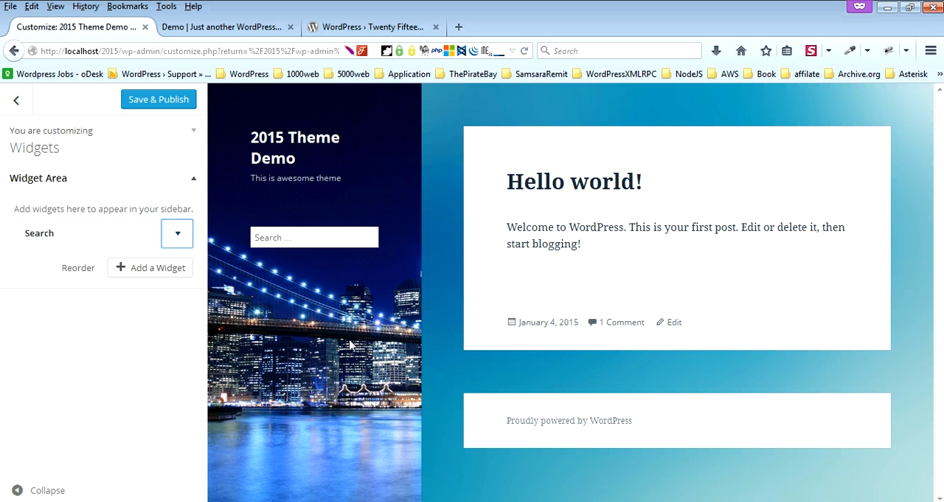
{"action": "left_click", "coordinate": [157, 99]}
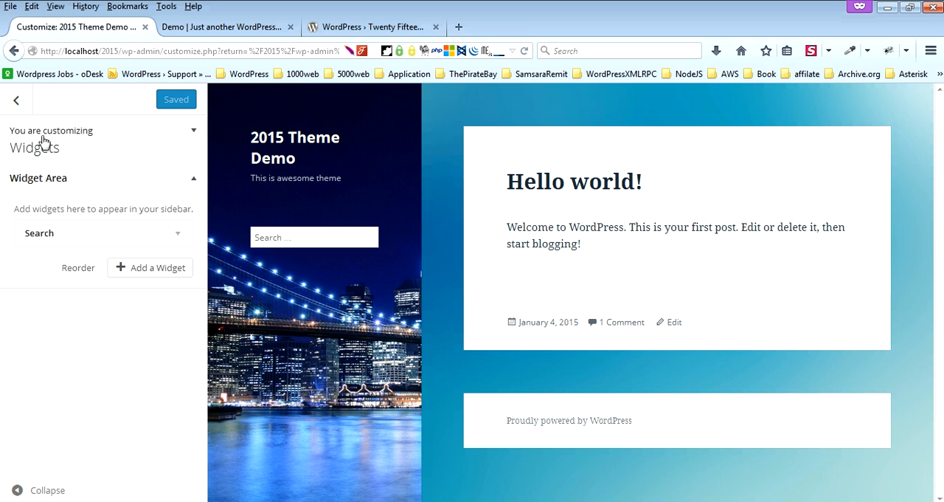
Exit the Customizer and switch to the live site tab showing only the Search widget.
{"action": "left_click", "coordinate": [16, 100]}
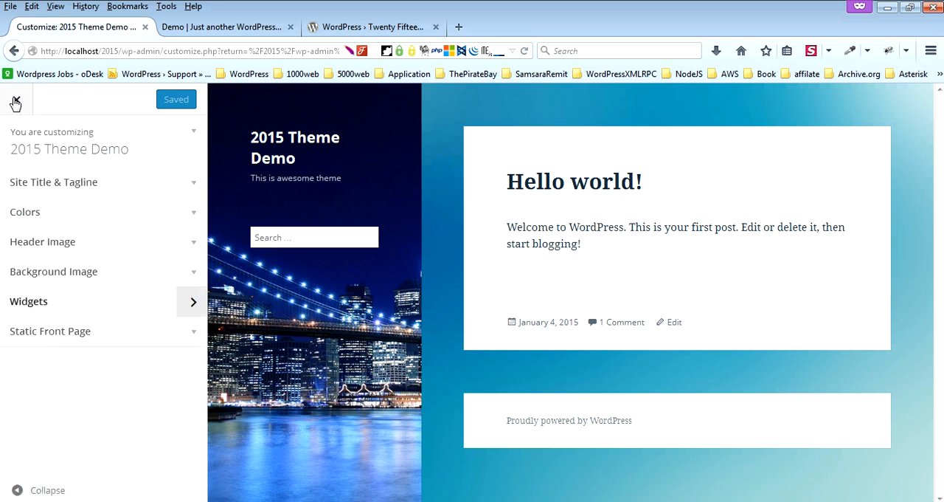
{"action": "left_click", "coordinate": [15, 99]}
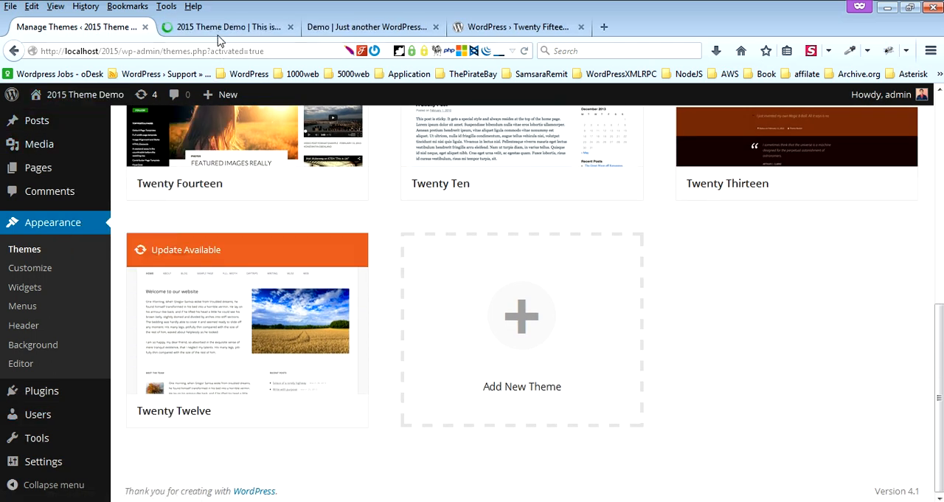
{"action": "left_click", "coordinate": [221, 27]}
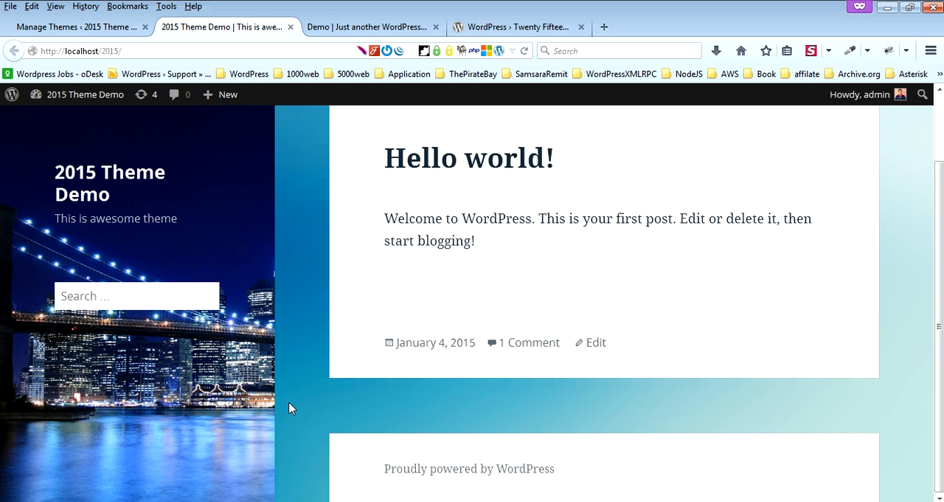
{"action": "mouse_move", "coordinate": [743, 366]}
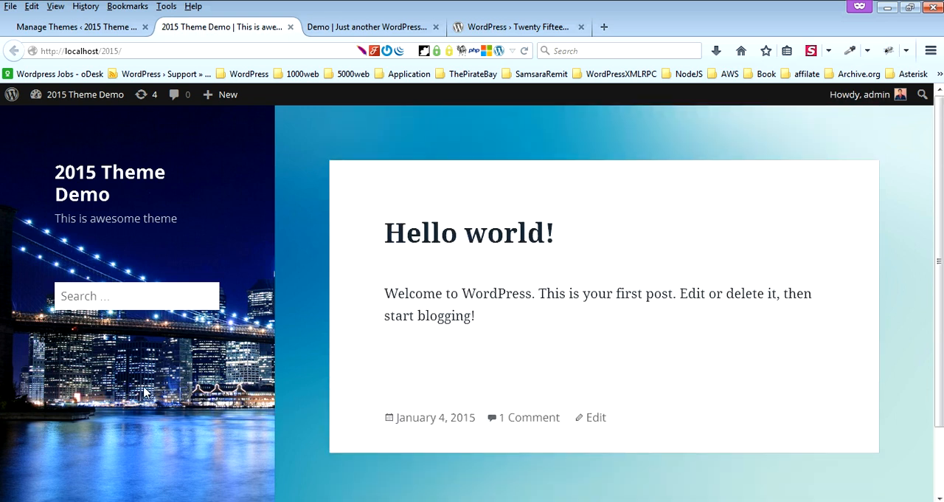
{"action": "mouse_move", "coordinate": [184, 414]}
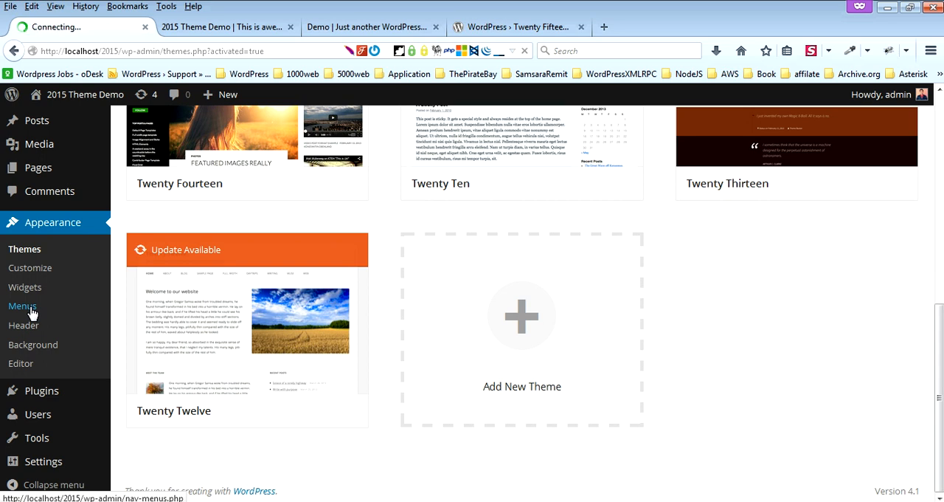
Create a new menu named 'Main menu' in Appearance > Menus.
{"action": "left_click", "coordinate": [22, 305]}
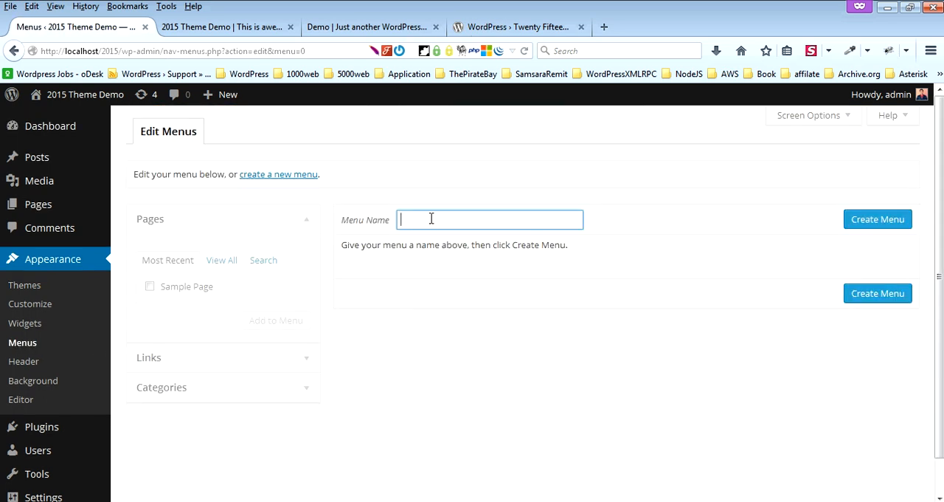
{"action": "type", "text": "Main menu"}
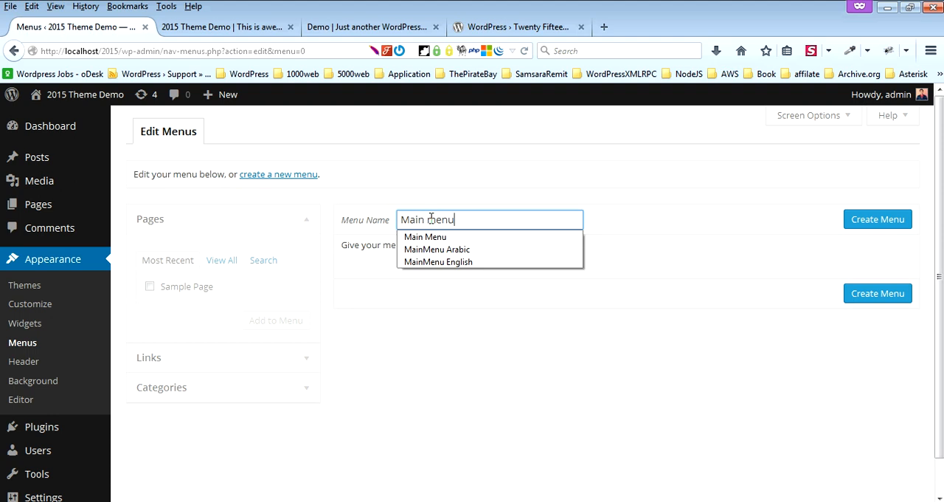
{"action": "left_click", "coordinate": [877, 218]}
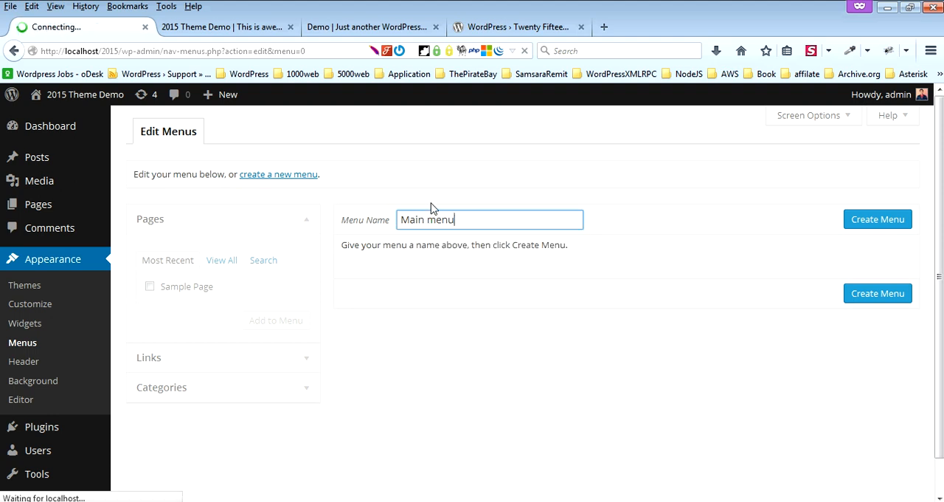
{"action": "left_click", "coordinate": [877, 219]}
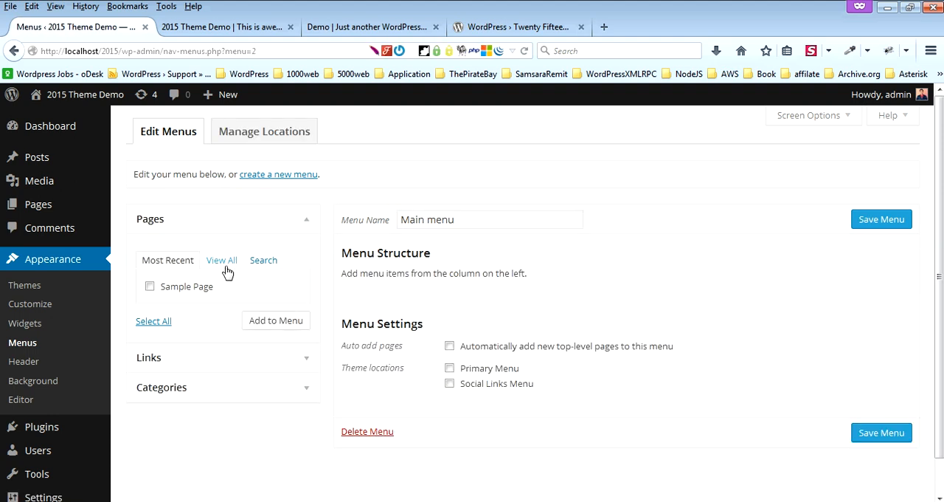
Add Home and Sample Page to Main menu, save it, and check the live site.
{"action": "left_click", "coordinate": [221, 260]}
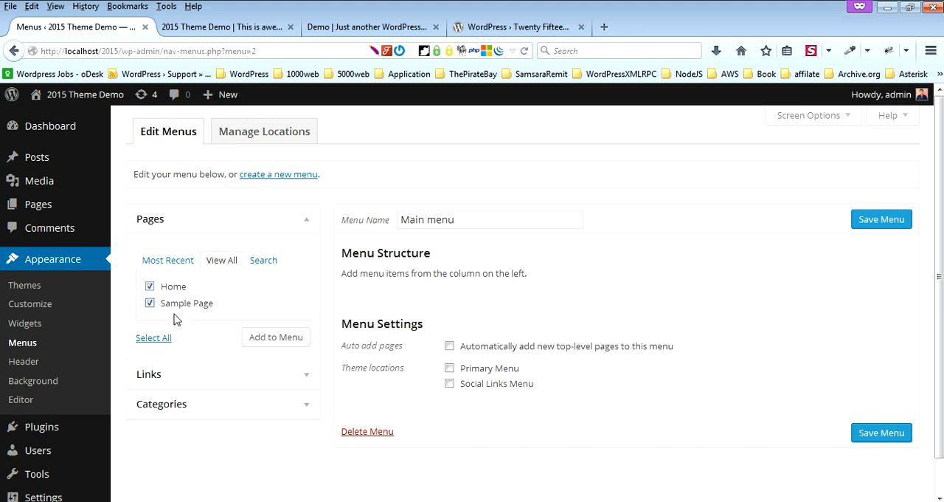
{"action": "left_click", "coordinate": [274, 337]}
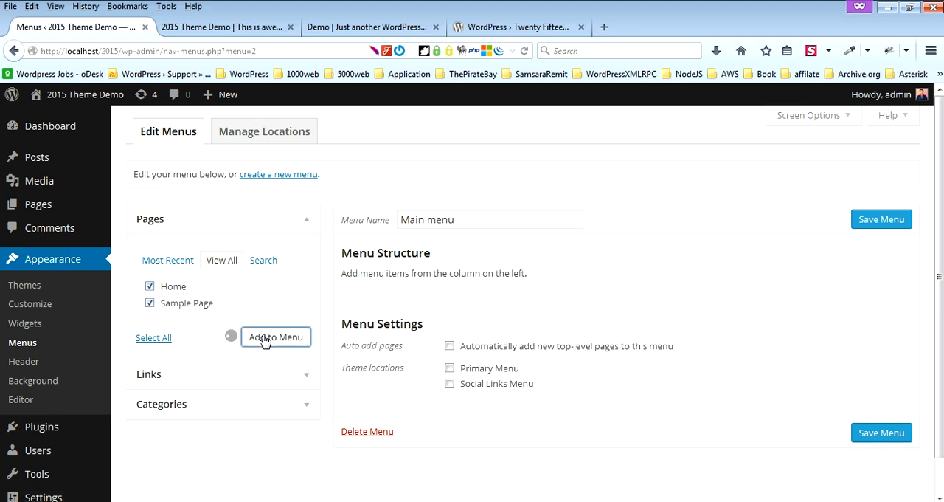
{"action": "left_click", "coordinate": [275, 336]}
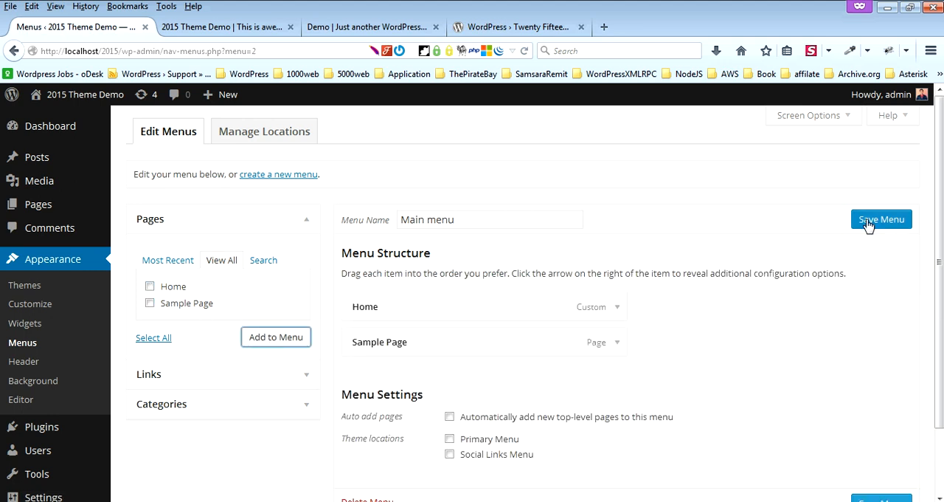
{"action": "left_click", "coordinate": [882, 218]}
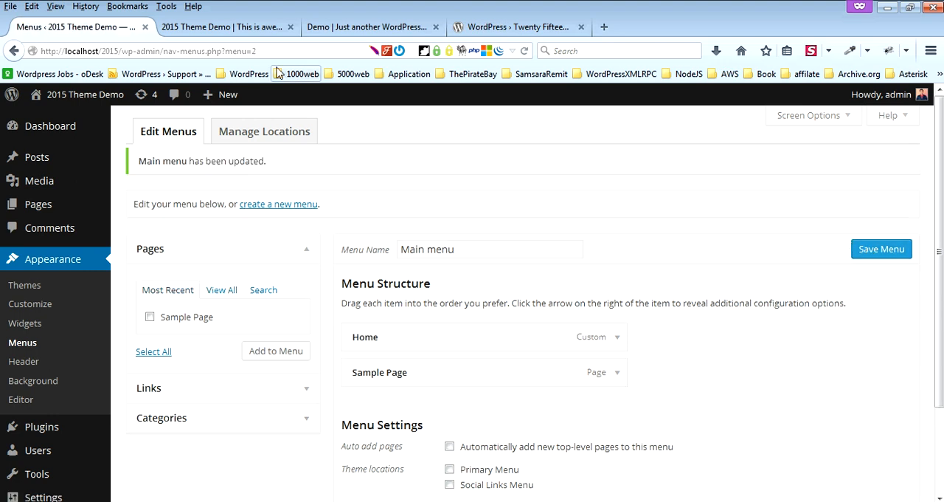
{"action": "left_click", "coordinate": [227, 26]}
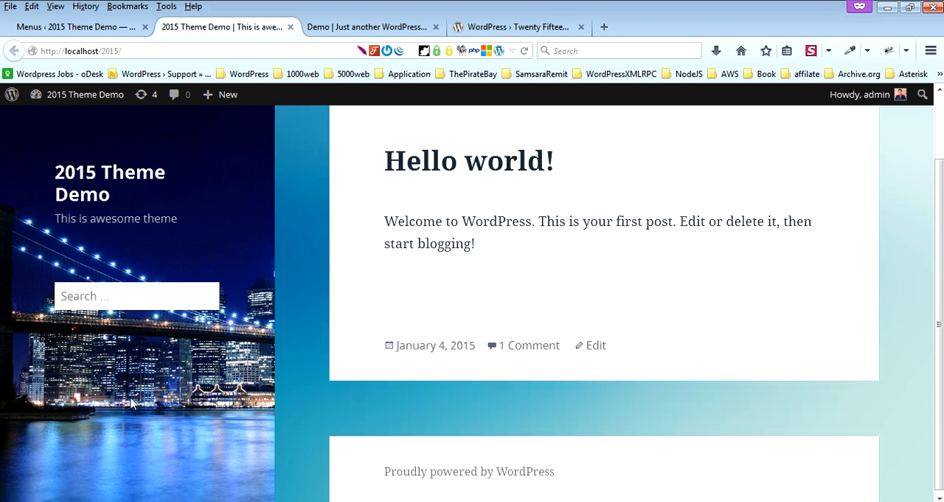
Assign Main menu to the Primary Menu location, save, and verify the sidebar links on the site.
{"action": "left_click", "coordinate": [74, 26]}
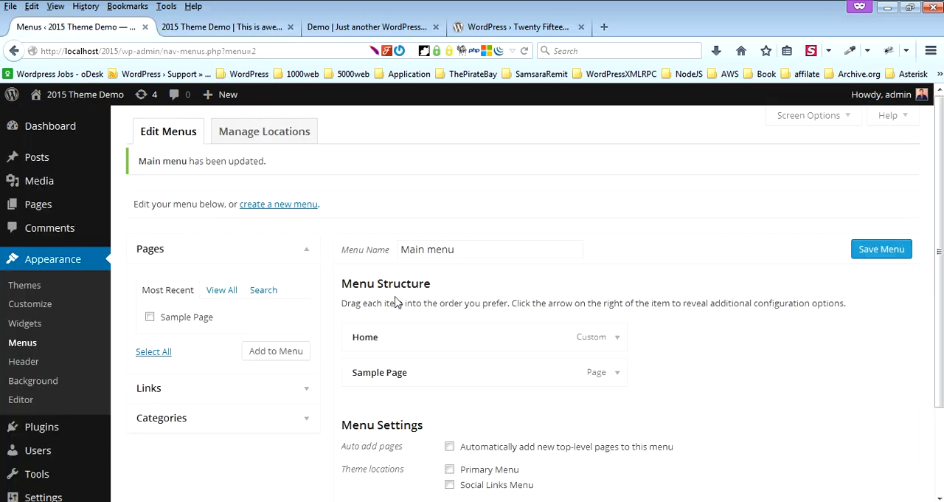
{"action": "scroll", "scroll_direction": "down", "scroll_amount": 3}
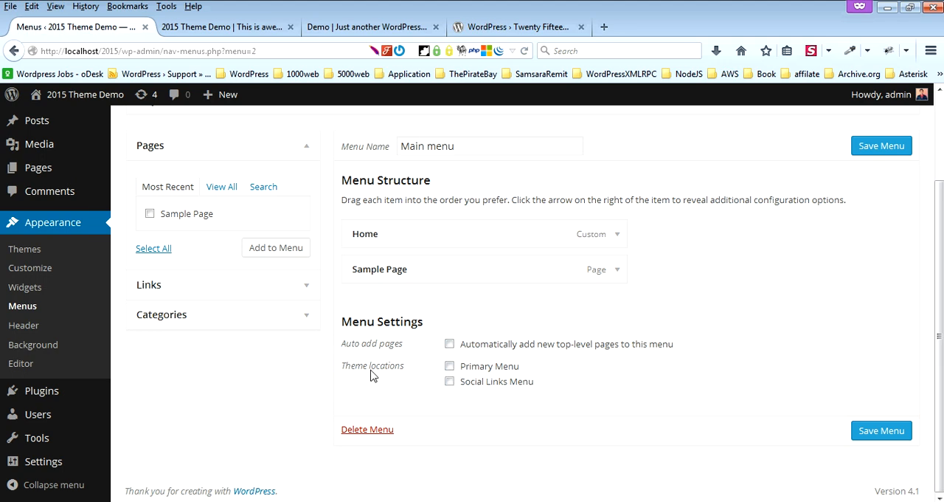
{"action": "left_click", "coordinate": [448, 366]}
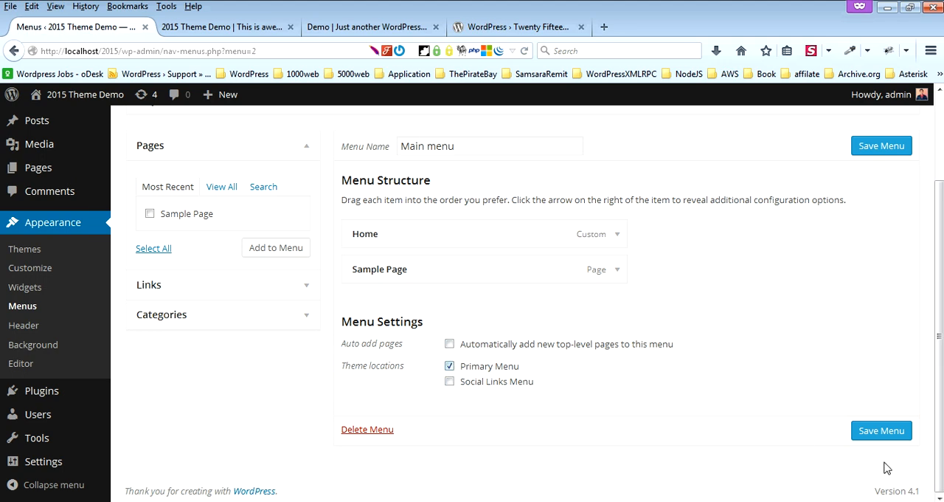
{"action": "left_click", "coordinate": [224, 26]}
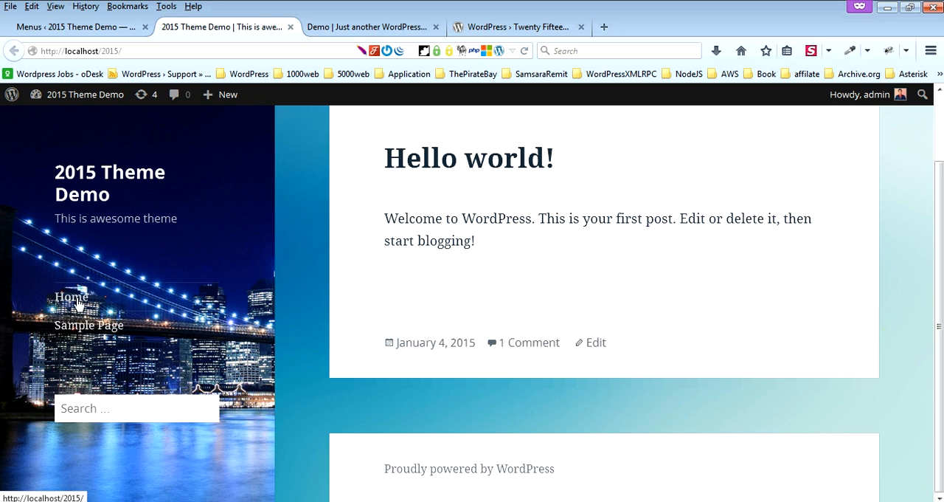
{"action": "left_click", "coordinate": [73, 27]}
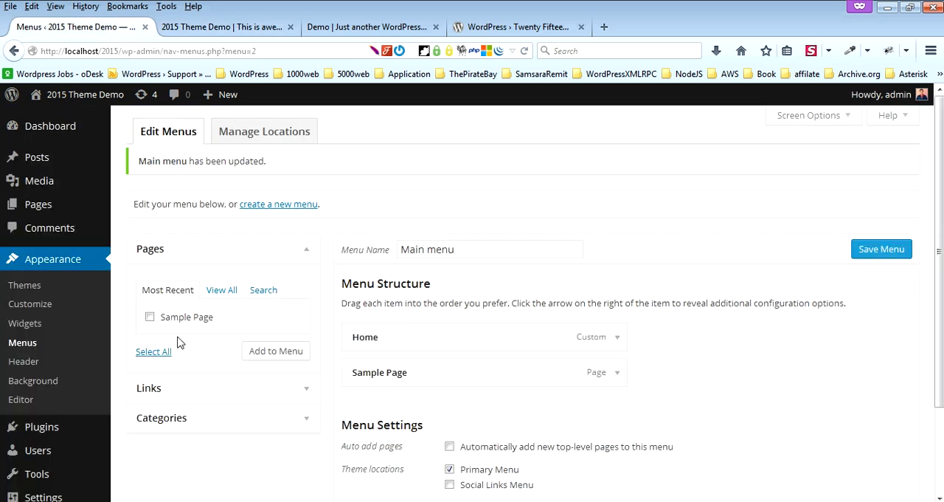
{"action": "left_click", "coordinate": [278, 204]}
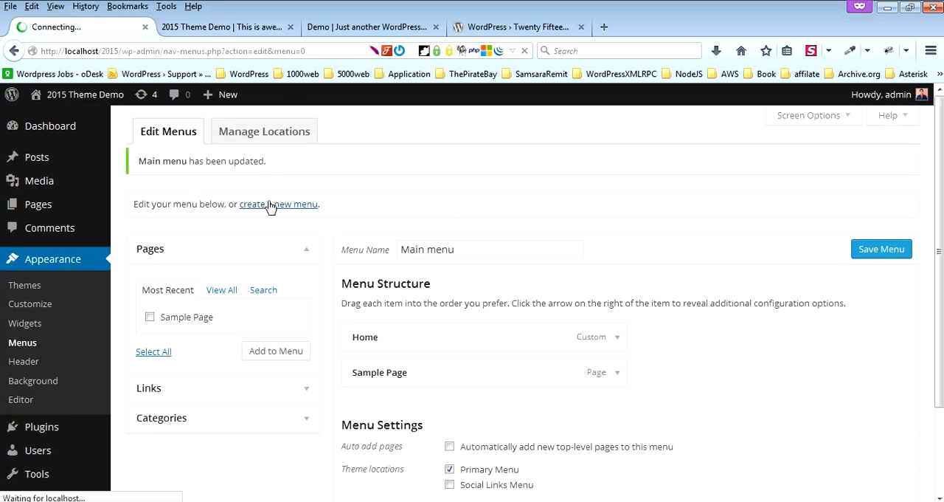
Create a new menu named 'Social Media Icons'.
{"action": "left_click", "coordinate": [277, 203]}
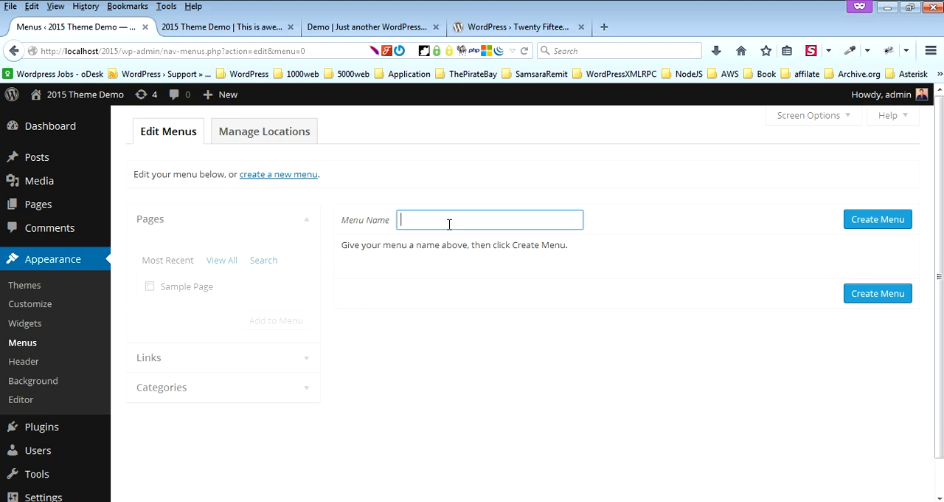
{"action": "type", "text": "Social Media Icons"}
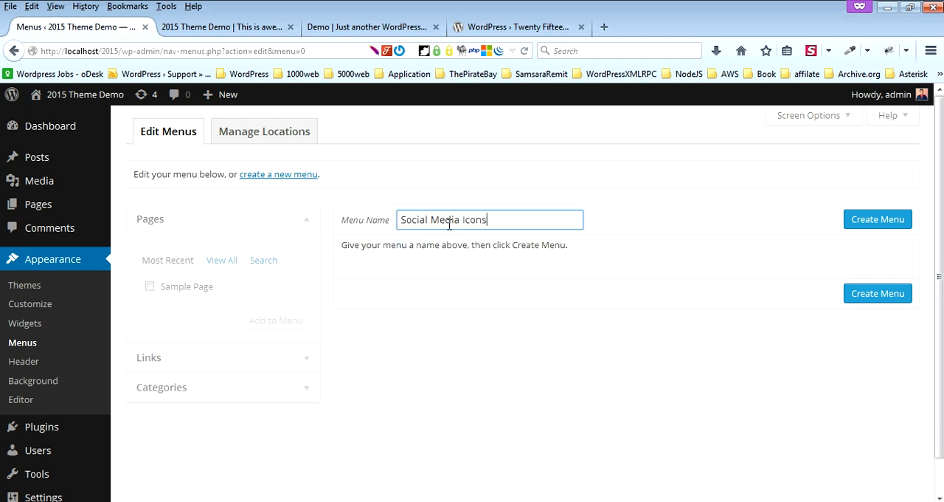
{"action": "left_click", "coordinate": [876, 219]}
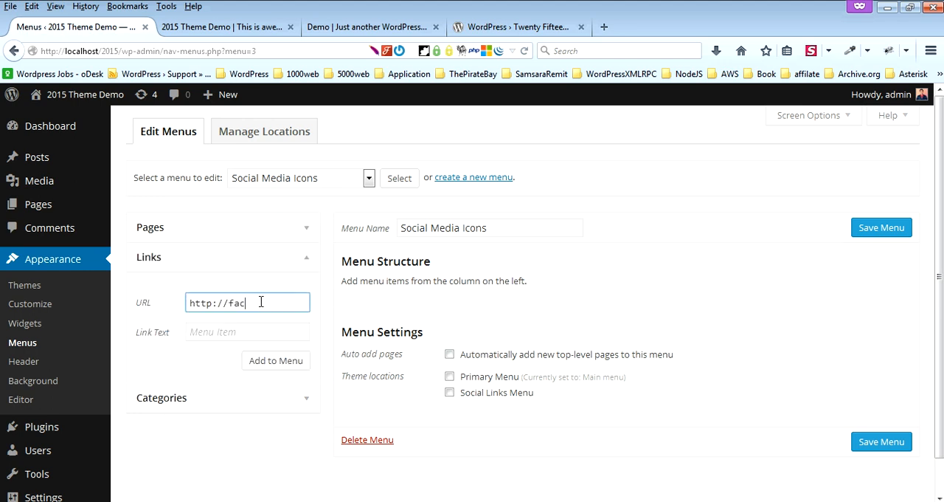
Add custom links for Facebook, Twitter and Youtube to the Social Media Icons menu.
{"action": "type", "text": "ebook.com/yourpage"}
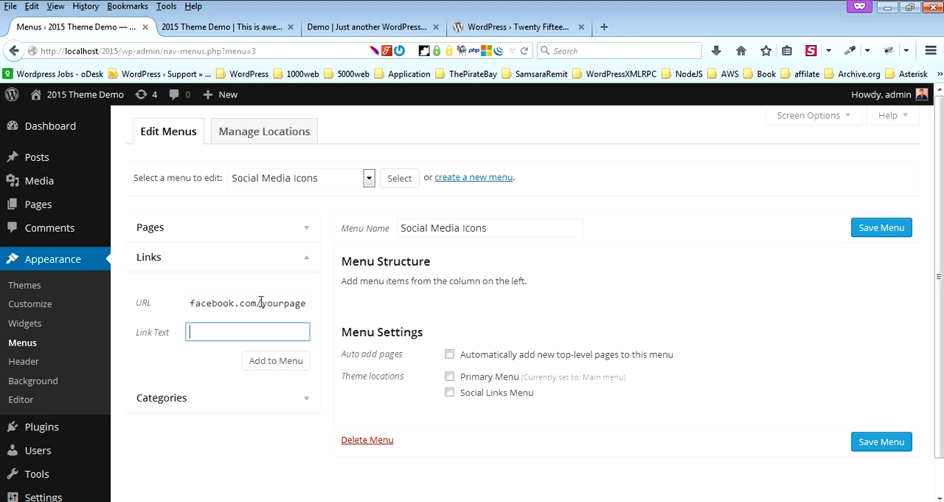
{"action": "type", "text": "Facebook"}
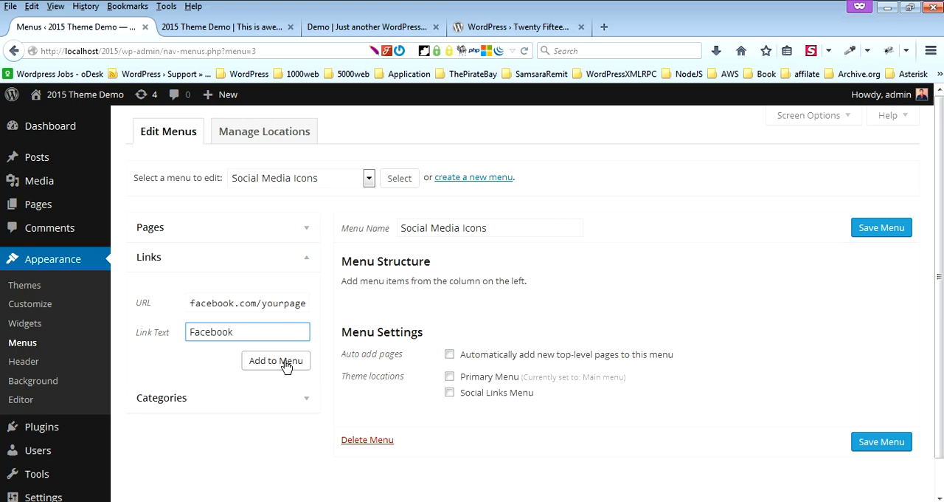
{"action": "left_click", "coordinate": [276, 359]}
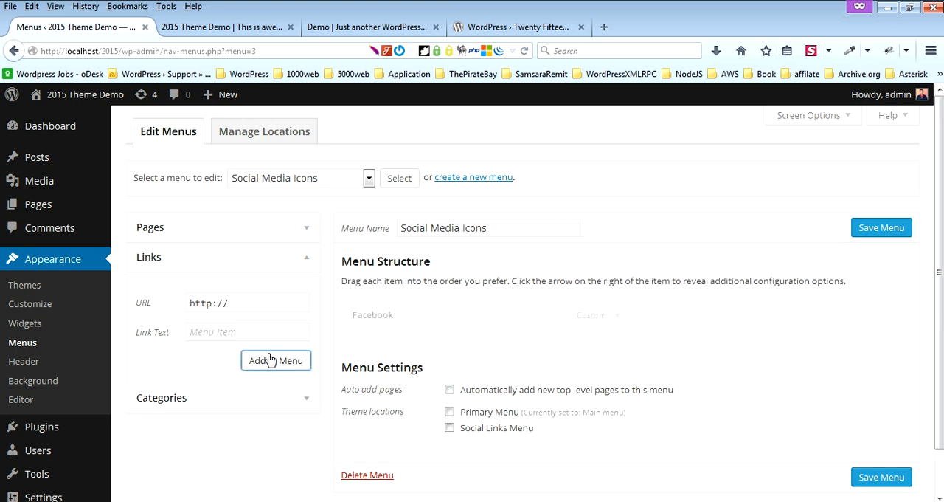
{"action": "type", "text": "twitter.com"}
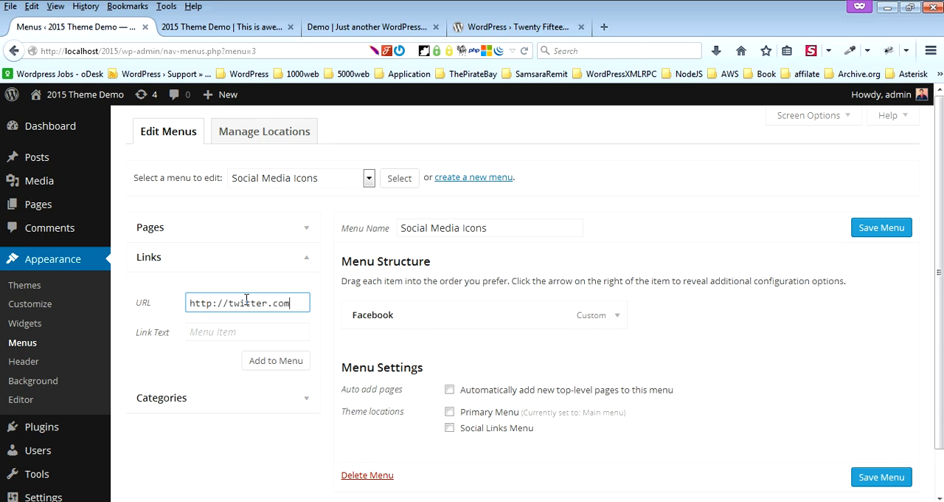
{"action": "type", "text": "/your"}
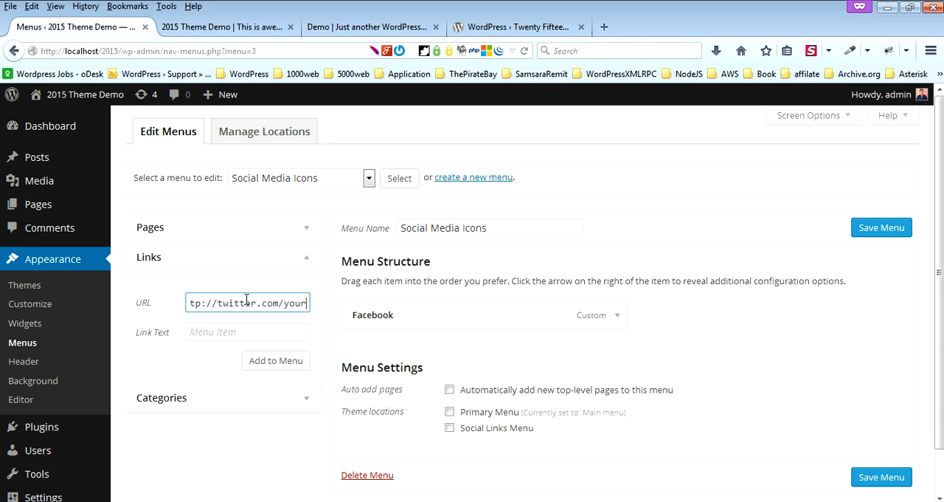
{"action": "type", "text": "Twitter"}
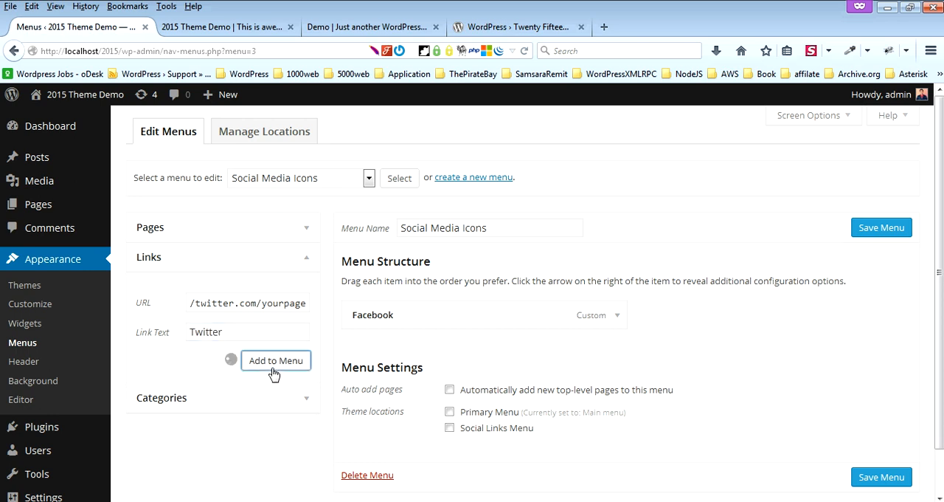
{"action": "left_click", "coordinate": [275, 360]}
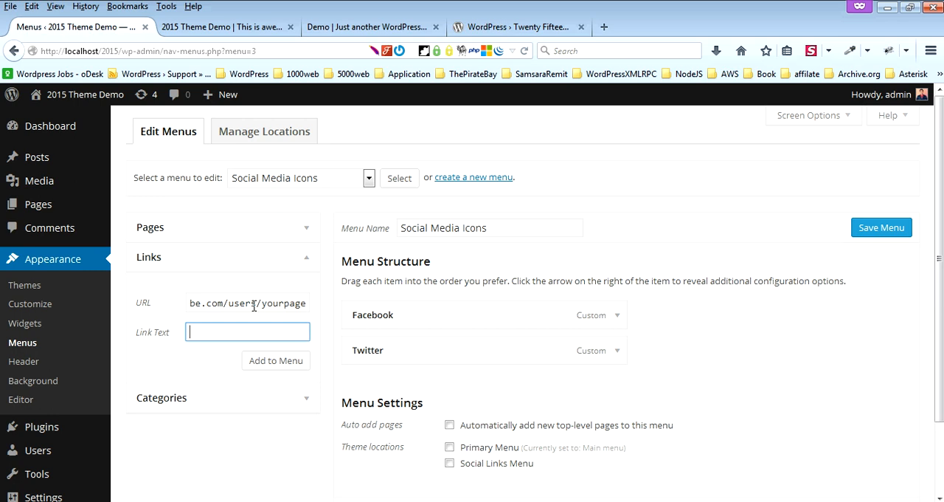
{"action": "type", "text": "Youtub"}
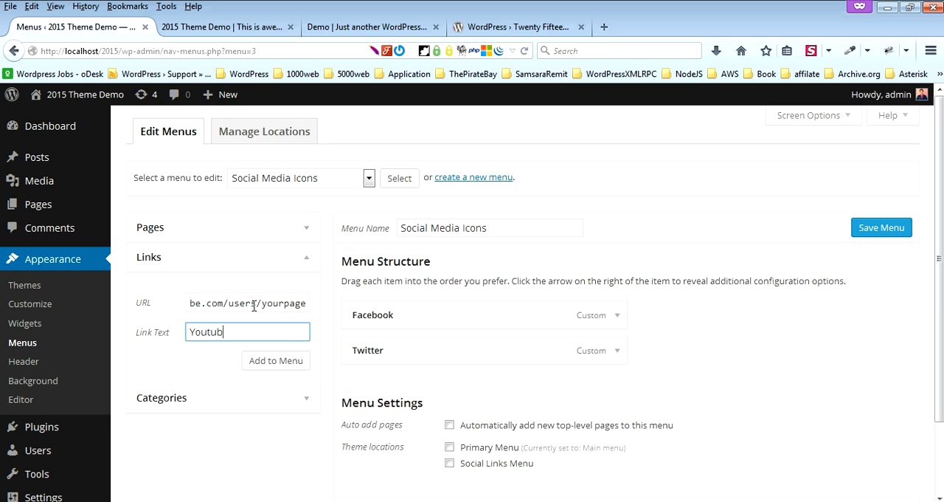
{"action": "left_click", "coordinate": [274, 360]}
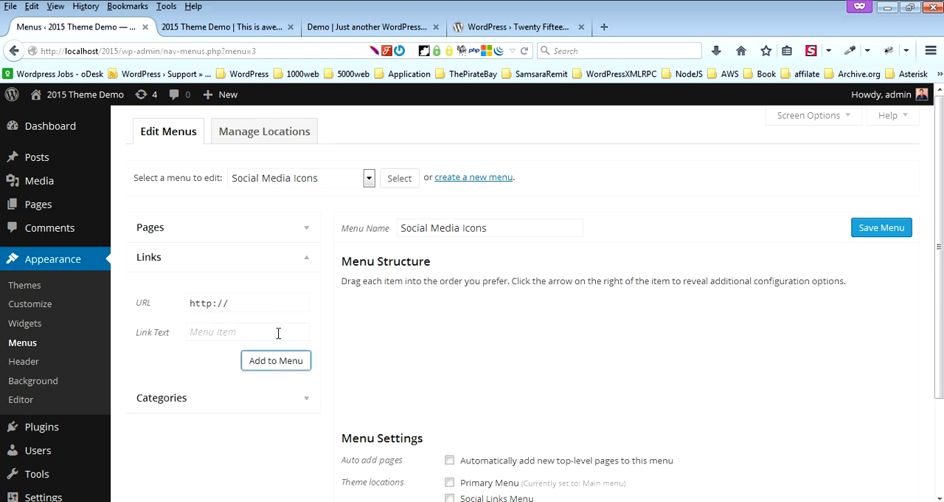
{"action": "left_click", "coordinate": [248, 303]}
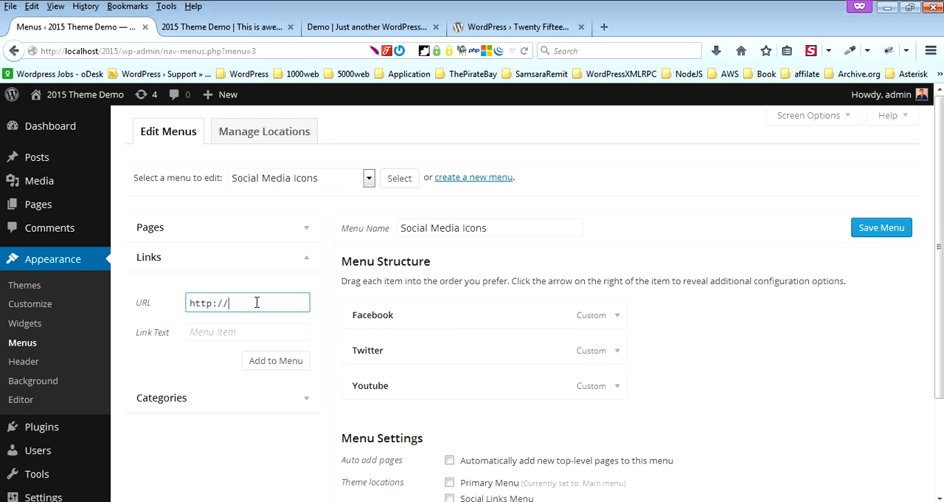
Assign the menu to the Social Links Menu location, save, and view the icons on the site.
{"action": "scroll", "scroll_direction": "down", "scroll_amount": 3}
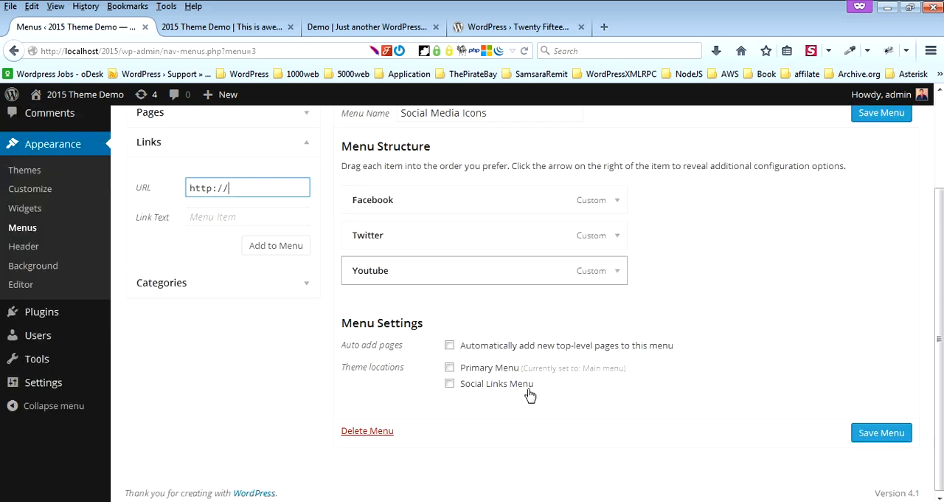
{"action": "left_click", "coordinate": [448, 380]}
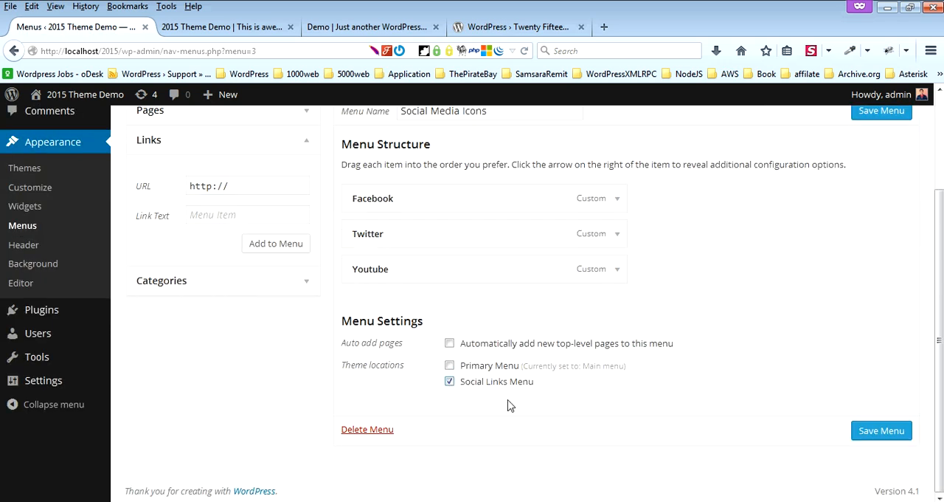
{"action": "left_click", "coordinate": [883, 431]}
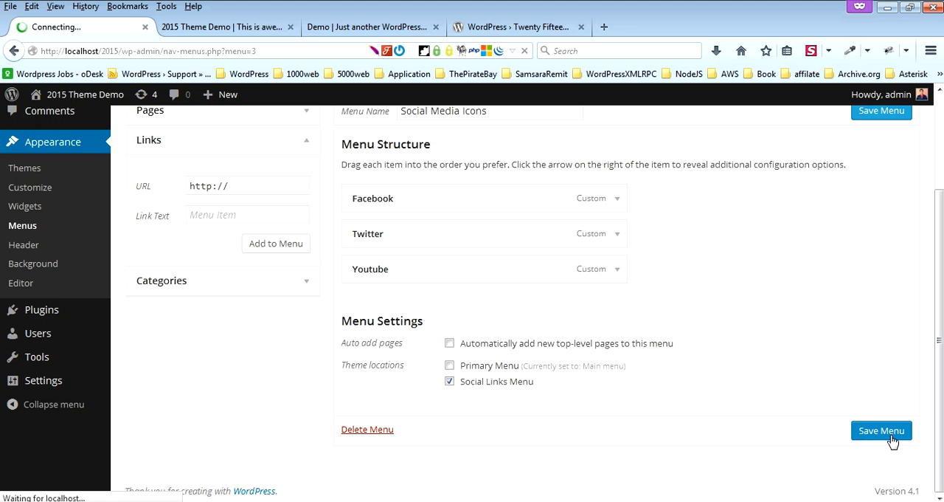
{"action": "right_click", "coordinate": [224, 27]}
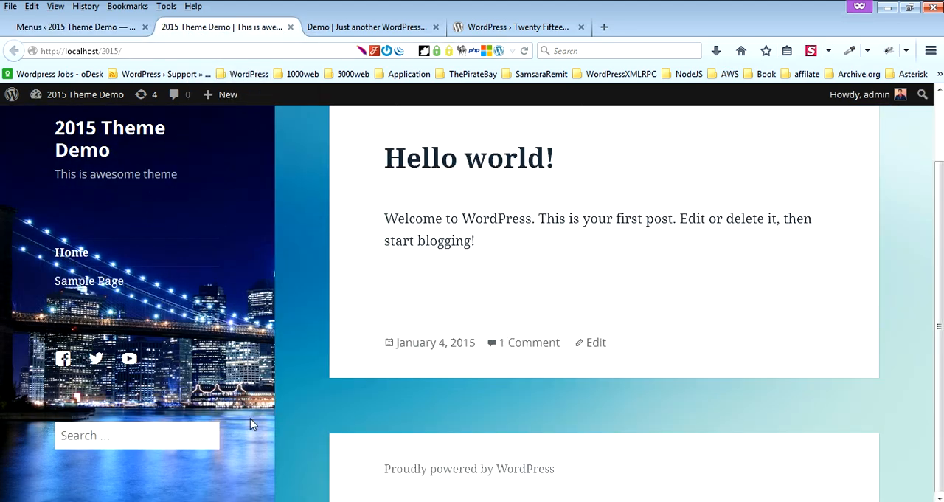
{"action": "mouse_move", "coordinate": [96, 360]}
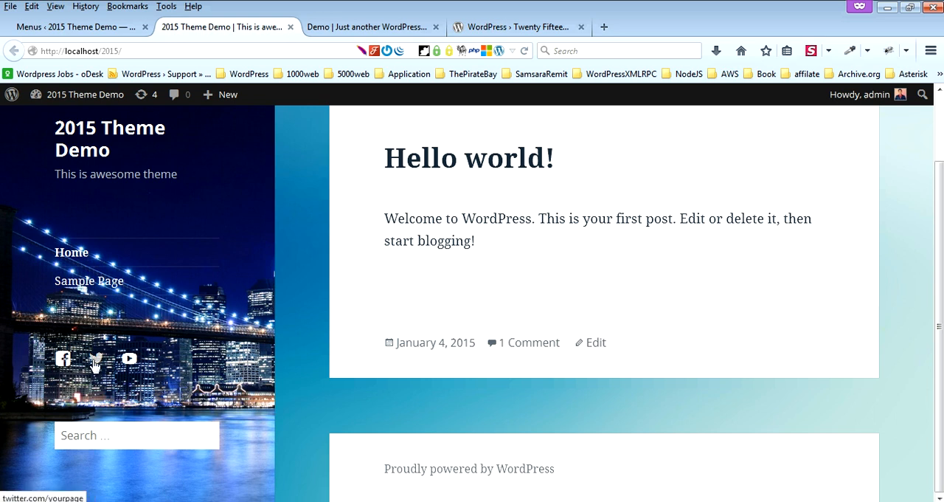